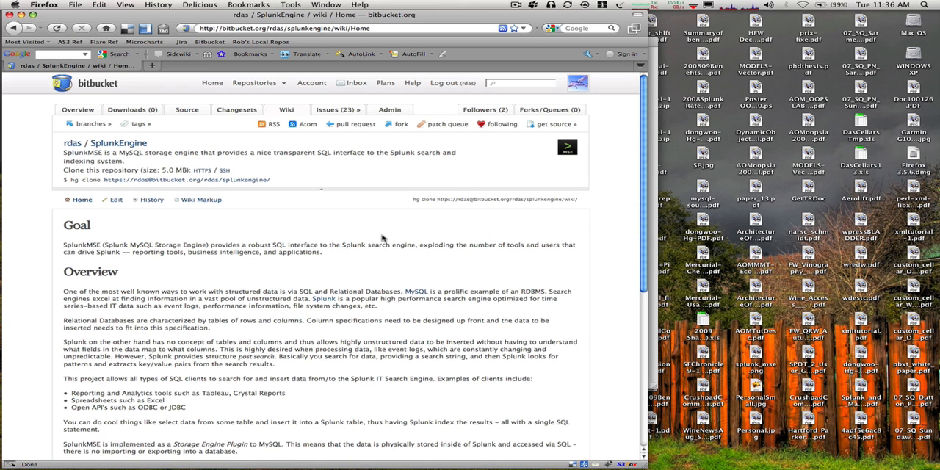
- Launch VMware Fusion, load splunkmse_appliance.vmx and power the virtual machine on
scroll(down, 3)
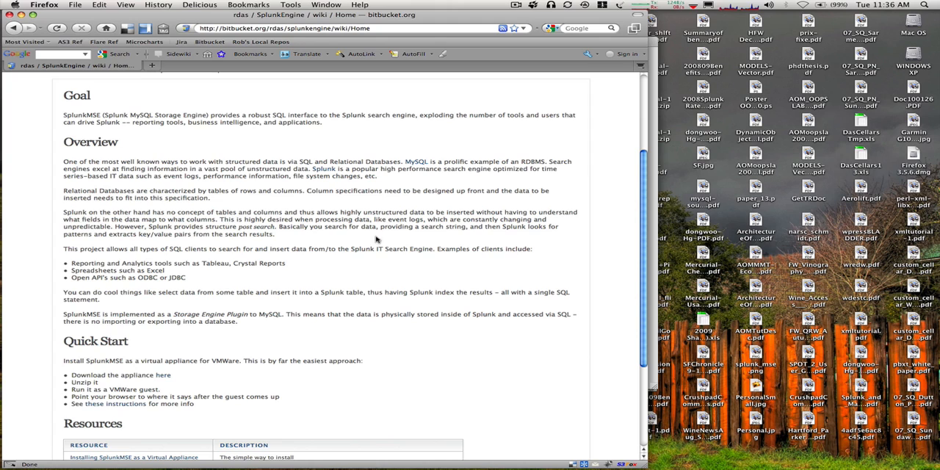
mouse_move(279, 276)
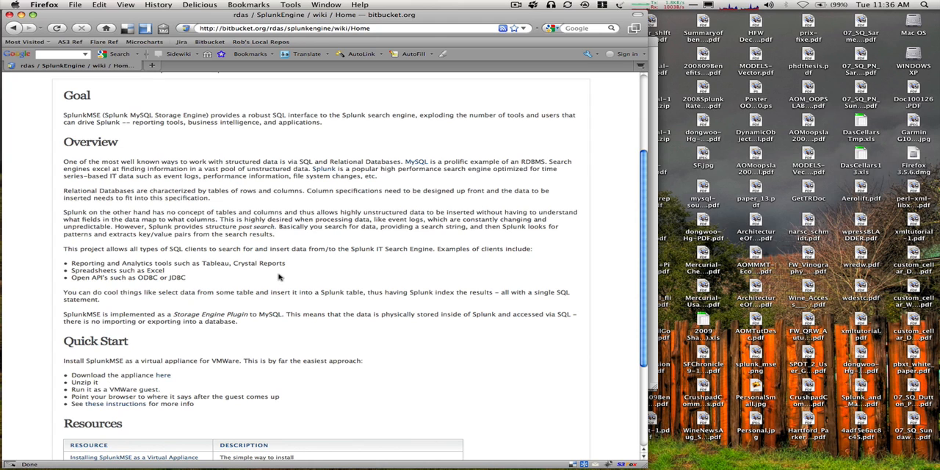
mouse_move(309, 261)
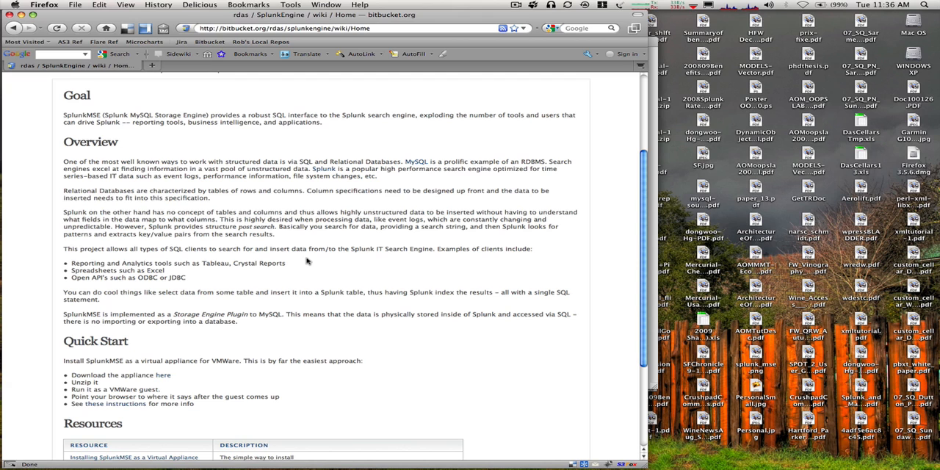
mouse_move(410, 279)
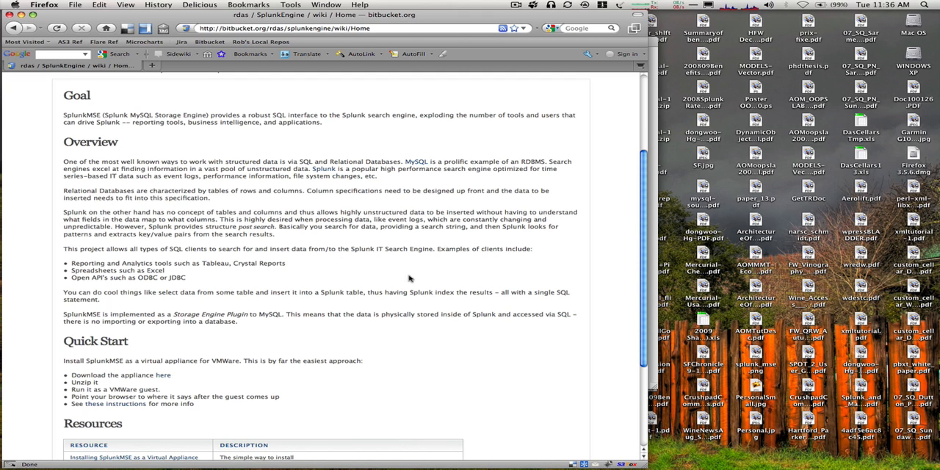
mouse_move(391, 450)
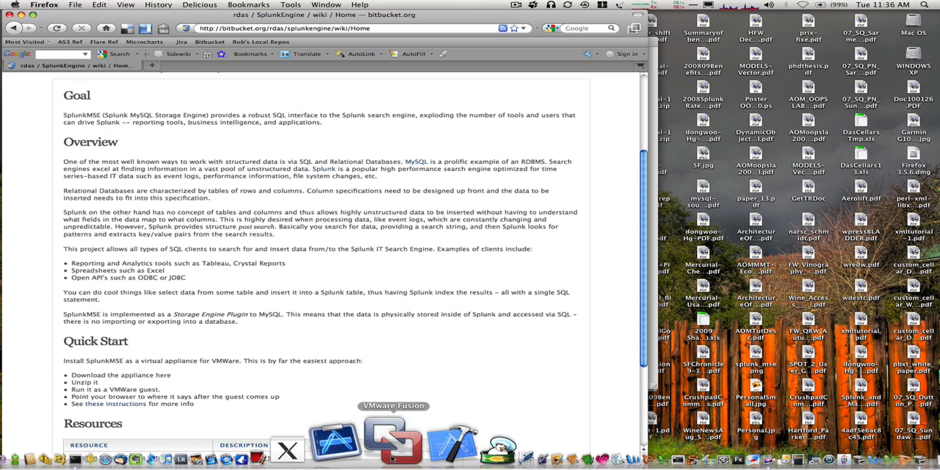
click(393, 441)
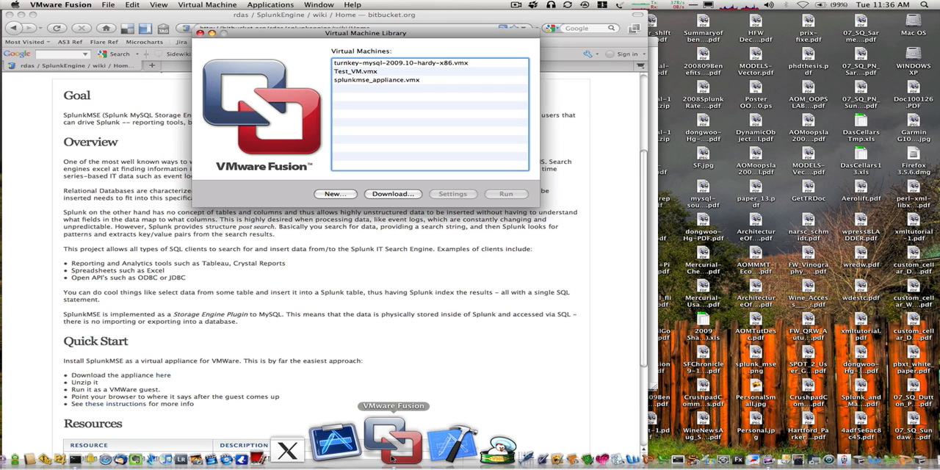
click(109, 4)
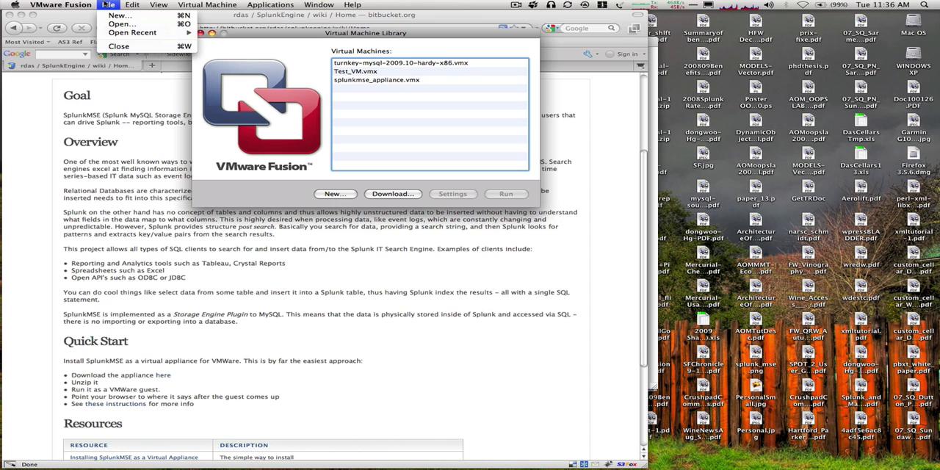
click(122, 23)
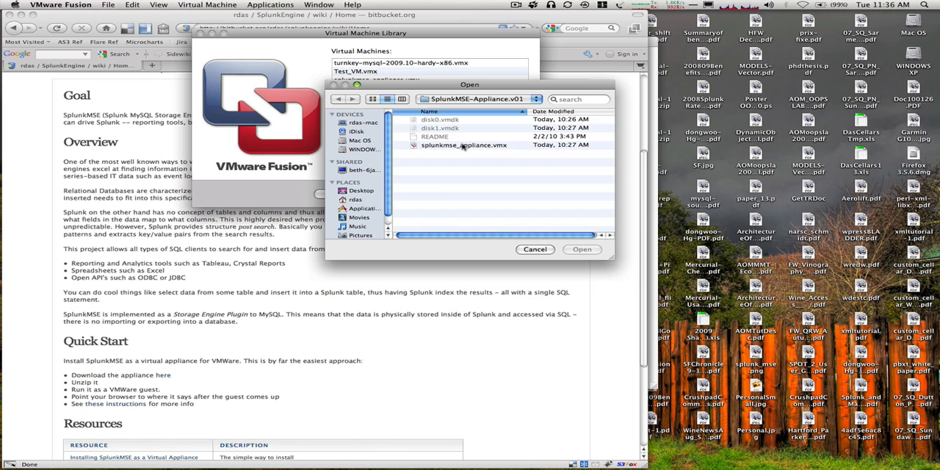
click(582, 249)
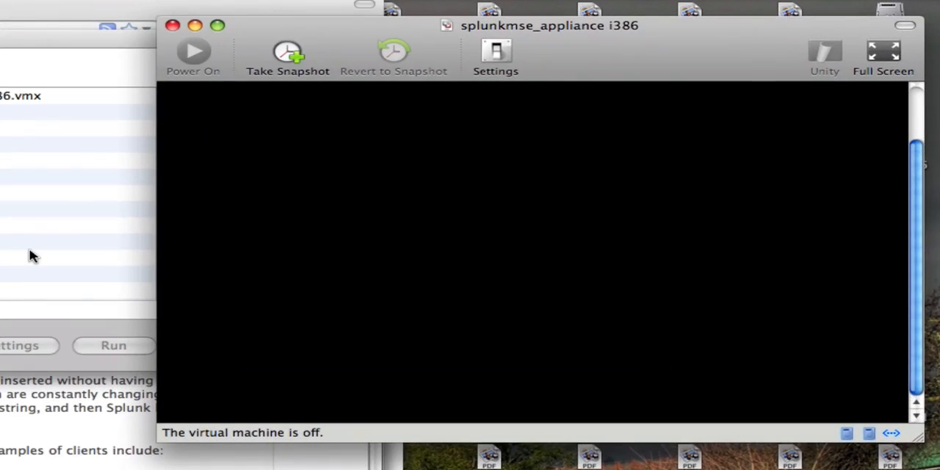
click(194, 56)
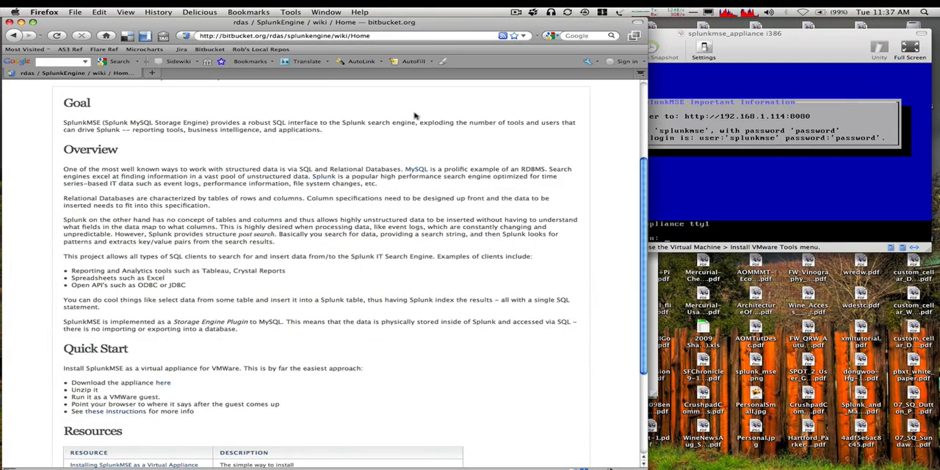
mouse_move(324, 72)
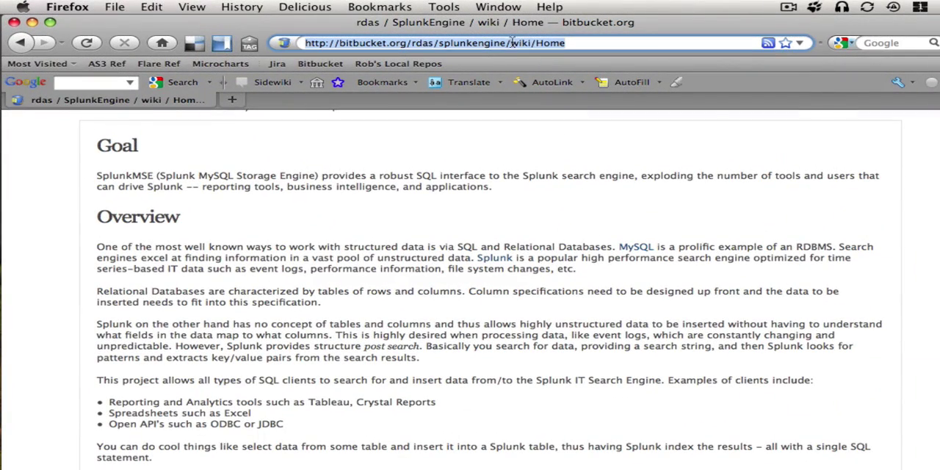
- Browse to 192.168.1.114:8080 and log in to SplunkMSE as splunkmse
text(192.168.1.114)
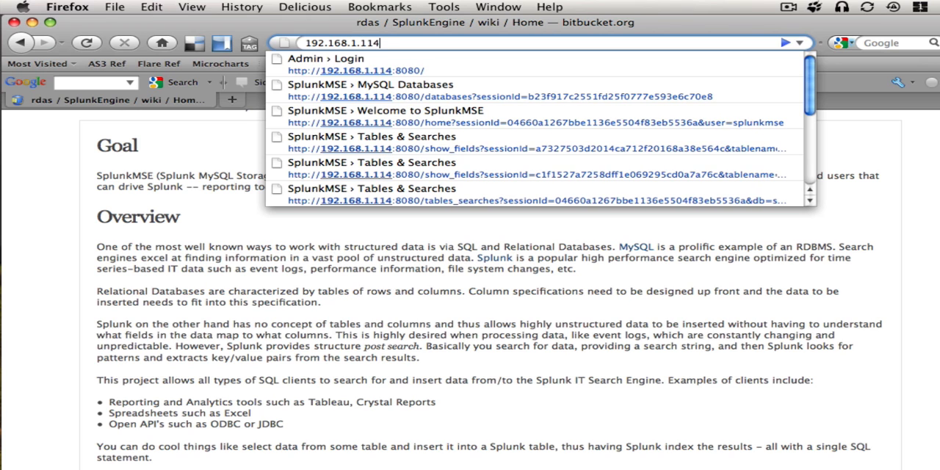
text(:8080/)
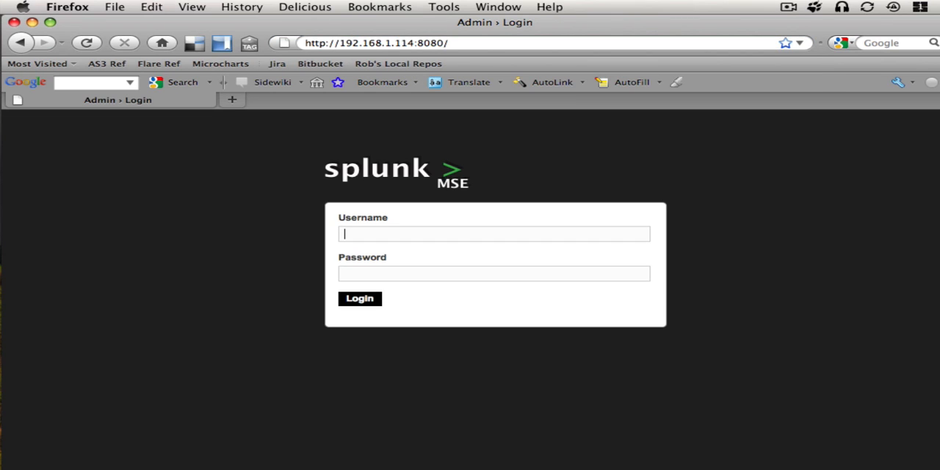
text(splunkmse)
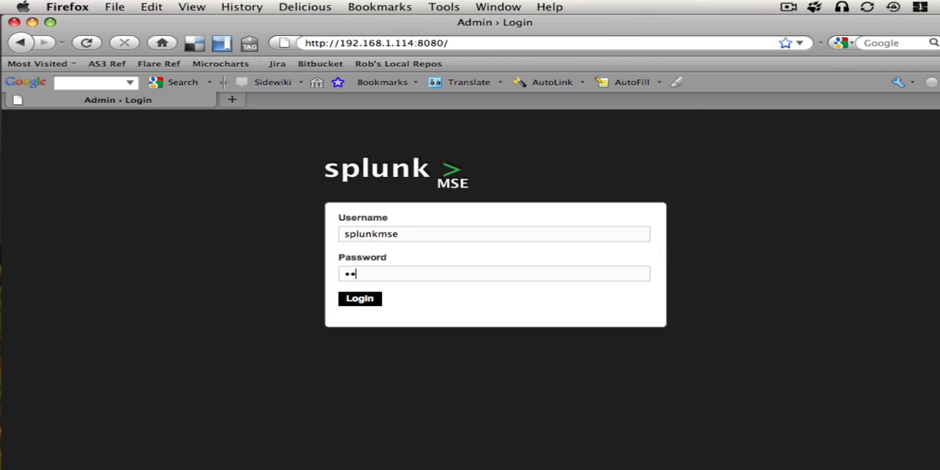
click(359, 298)
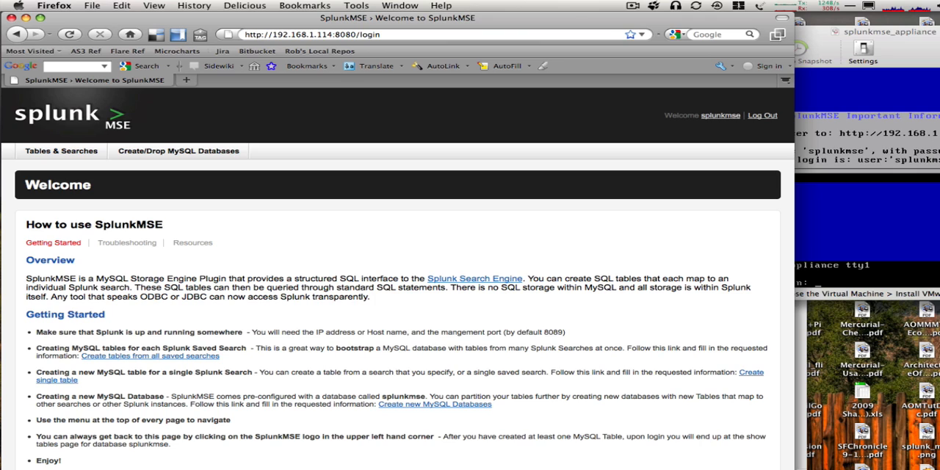
mouse_move(327, 100)
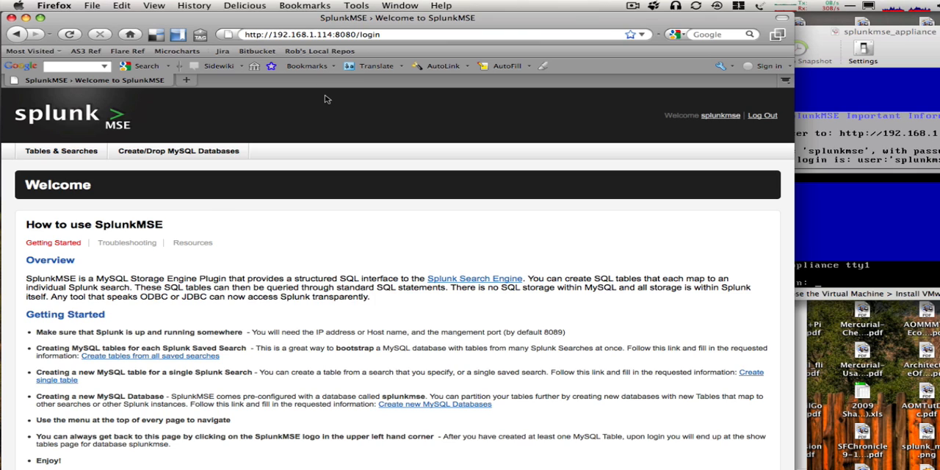
mouse_move(299, 241)
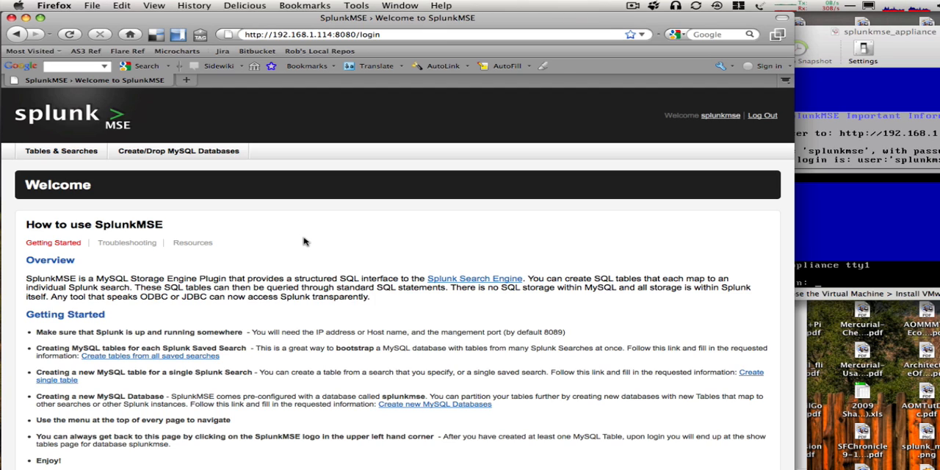
mouse_move(288, 247)
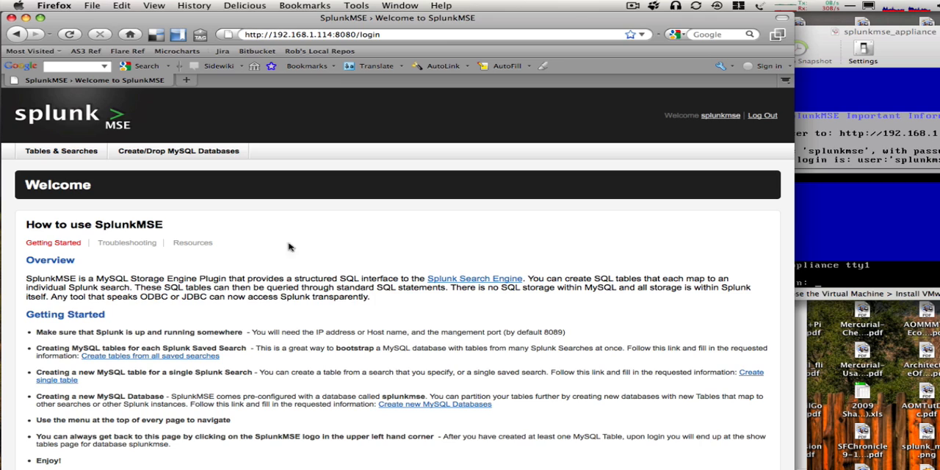
mouse_move(176, 347)
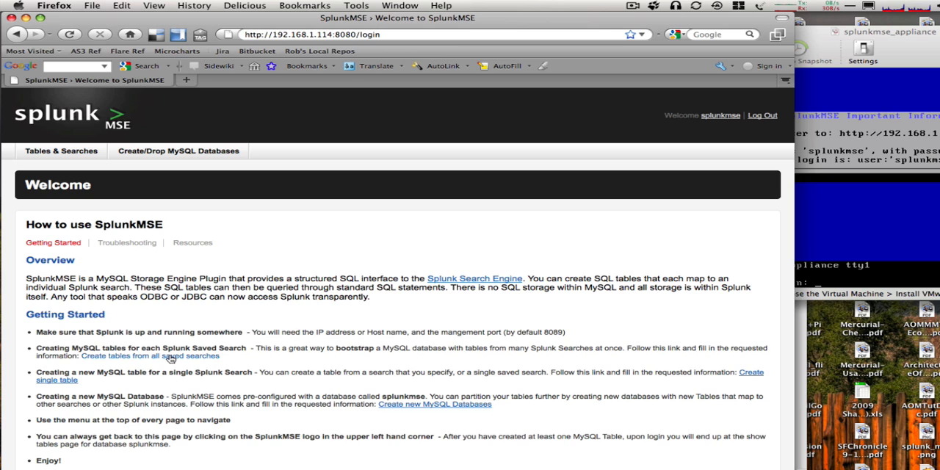
- Go to the 'Create tables from all saved searches' form from the Welcome page
click(150, 355)
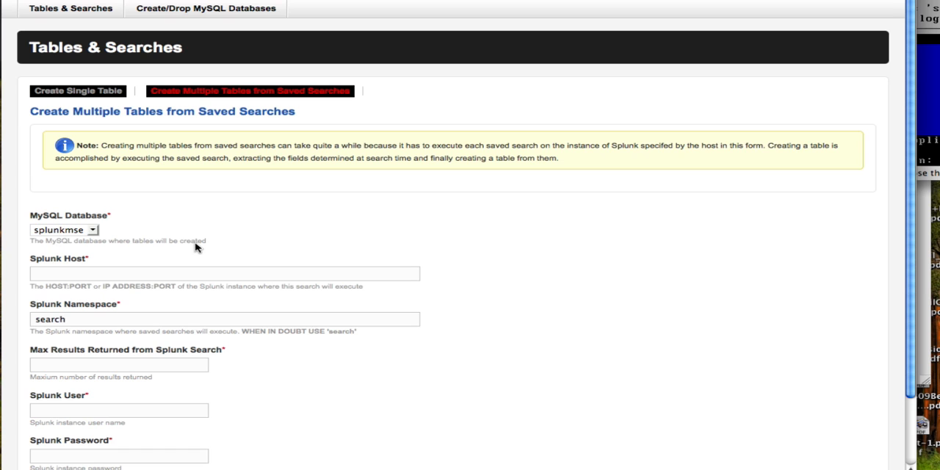
mouse_move(510, 232)
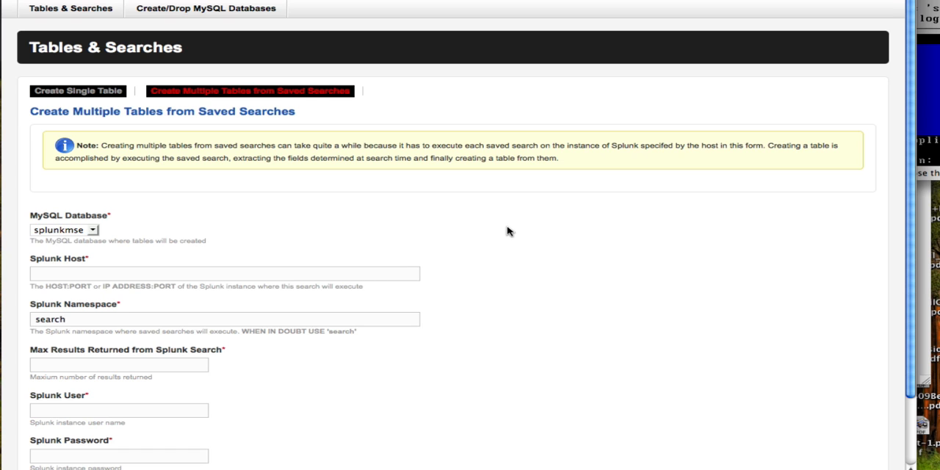
- Choose Splunk host 192.168.1.109:8089 and a suggested maximum result count
scroll(down, 3)
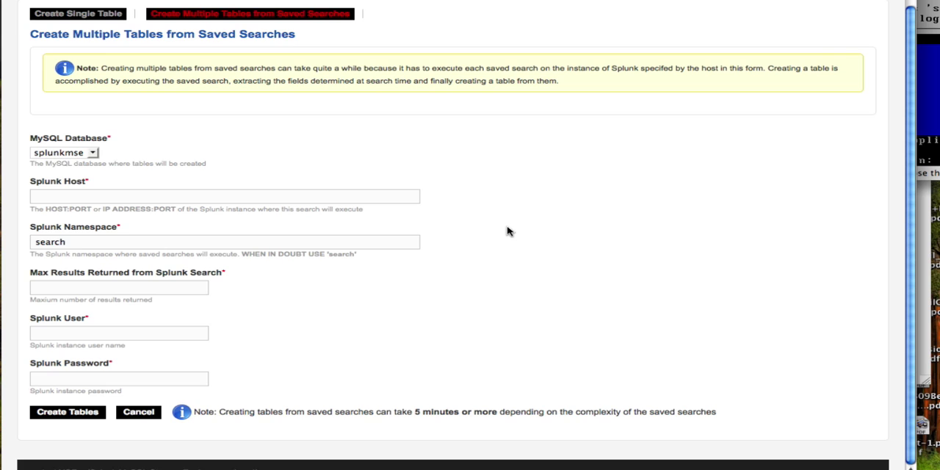
mouse_move(34, 191)
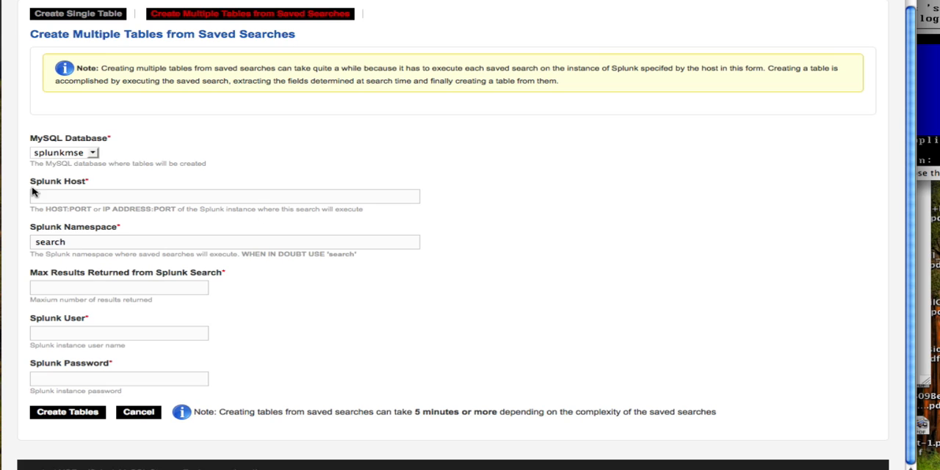
click(224, 197)
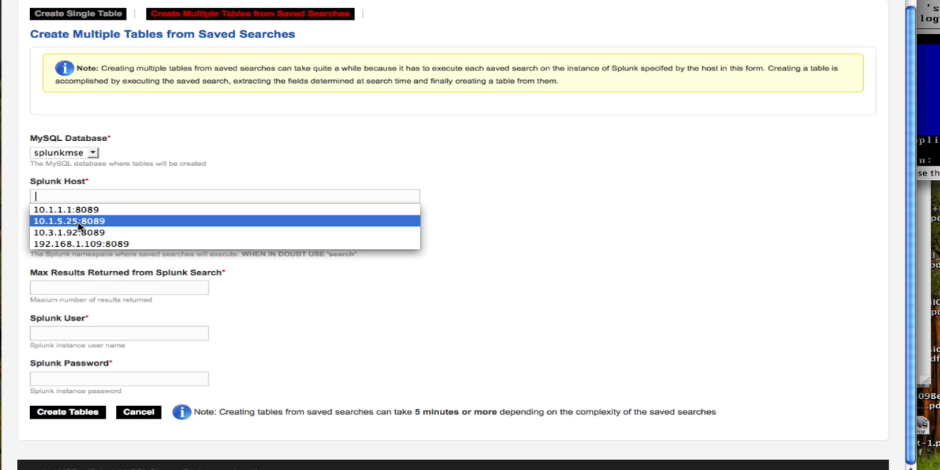
mouse_move(79, 232)
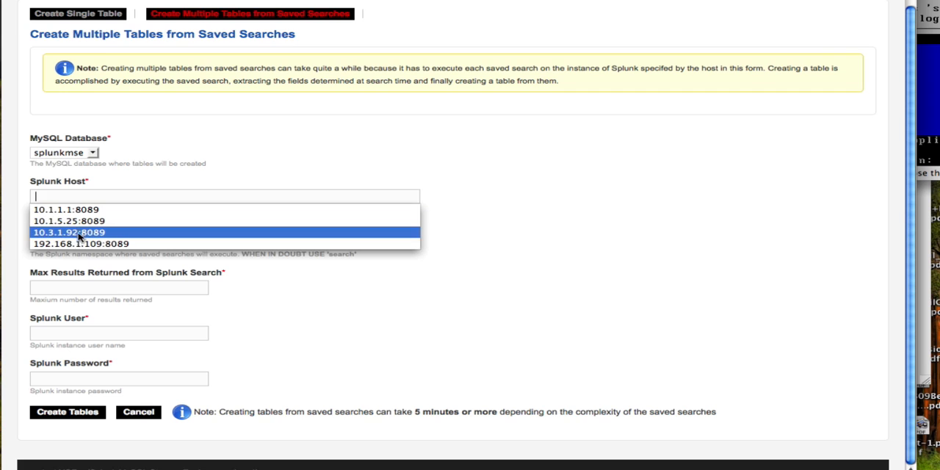
click(81, 244)
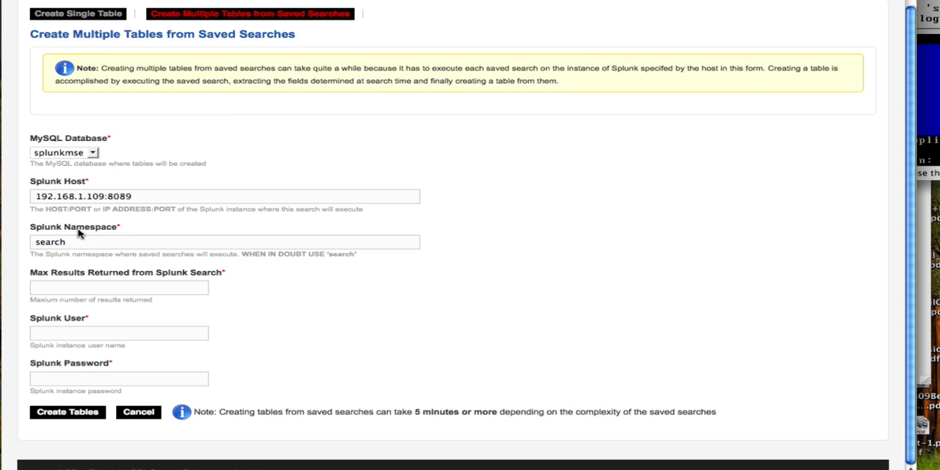
click(117, 288)
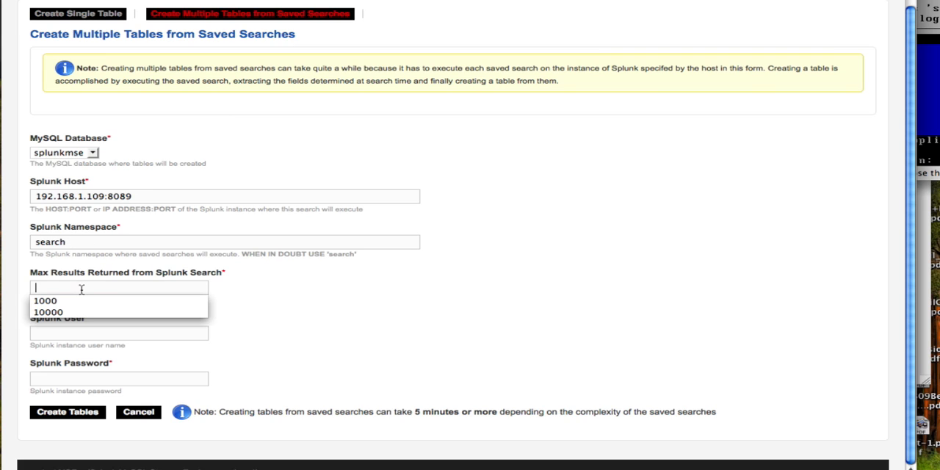
click(47, 311)
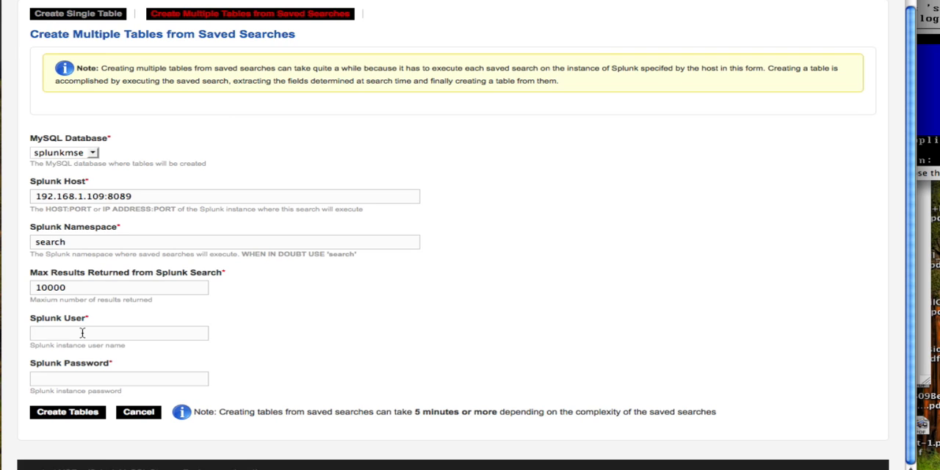
- Enter Splunk user admin and submit Create Tables
click(119, 332)
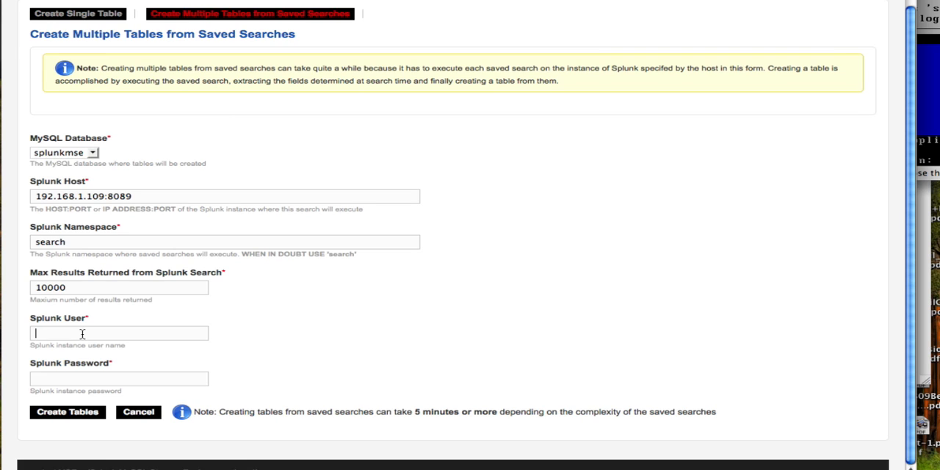
text(a)
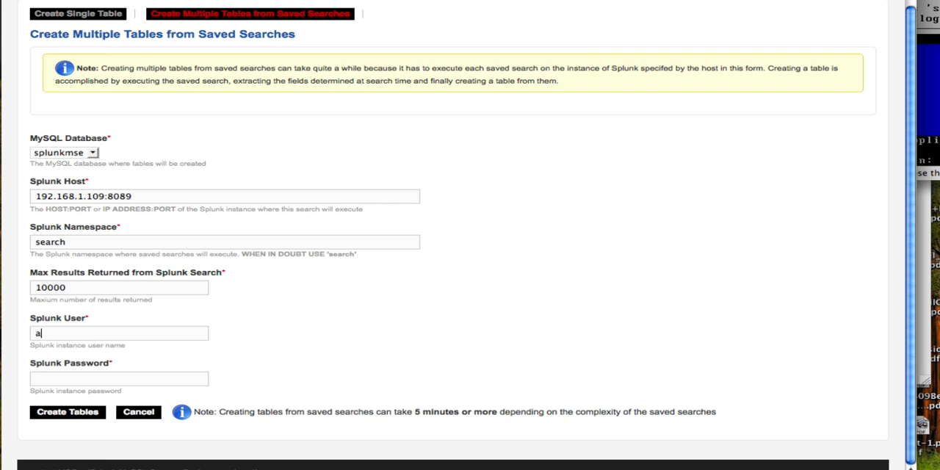
text(dmin)
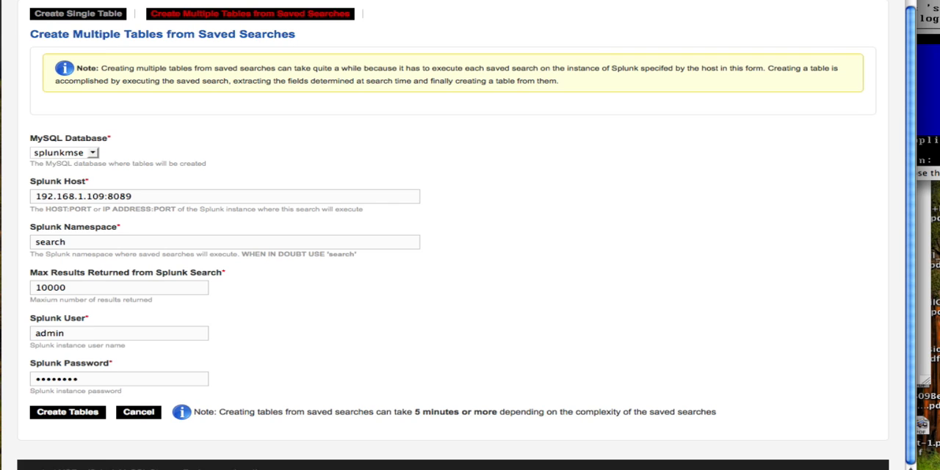
click(67, 412)
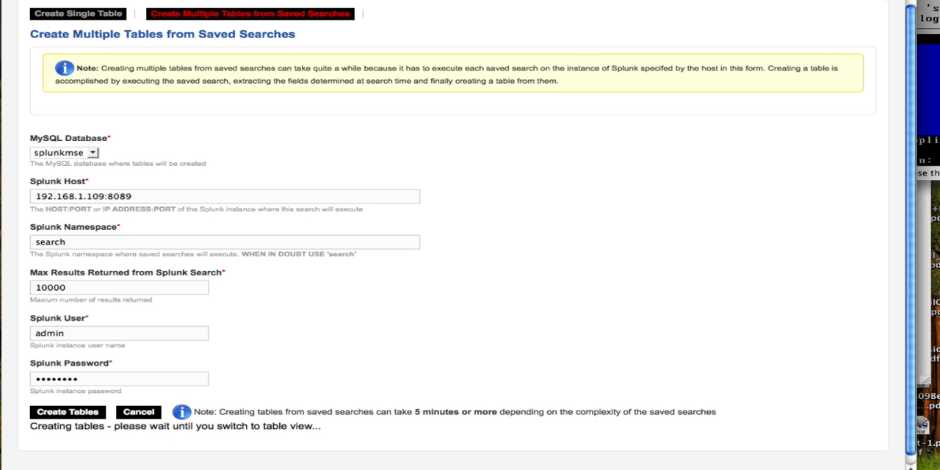
- Confirm Create Tables and wait through the 'Creating tables - please wait' message
click(118, 379)
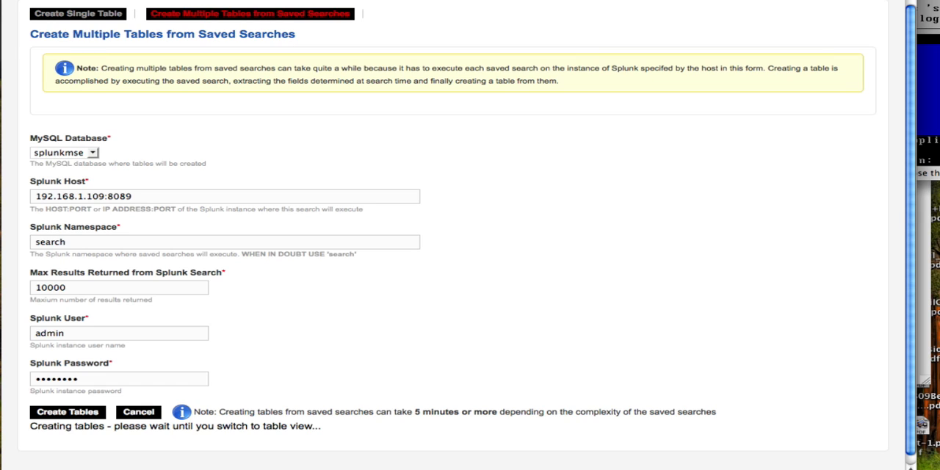
click(118, 379)
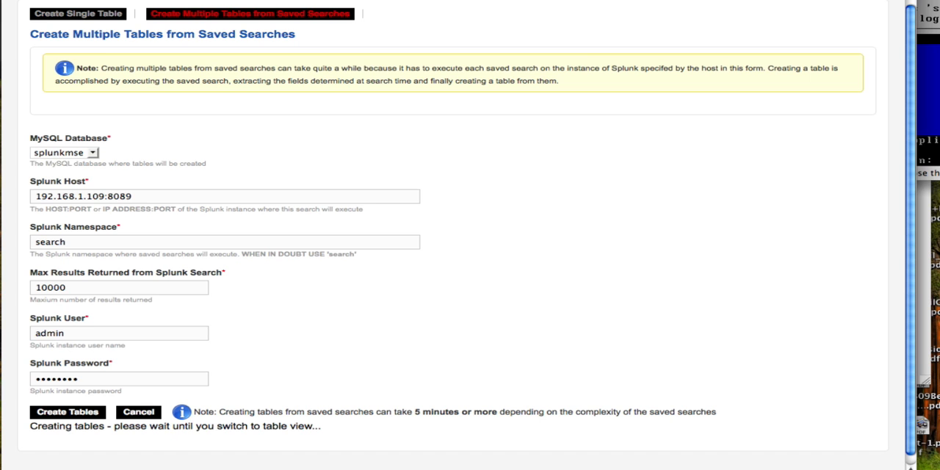
click(119, 379)
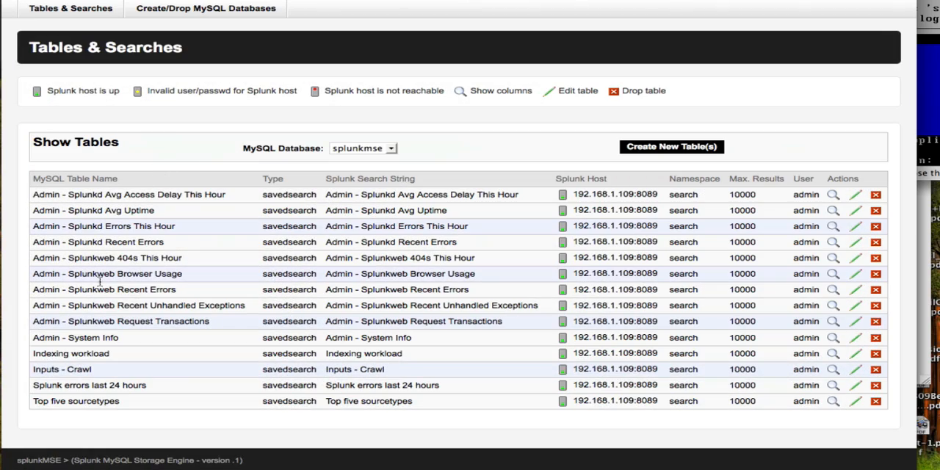
mouse_move(120, 203)
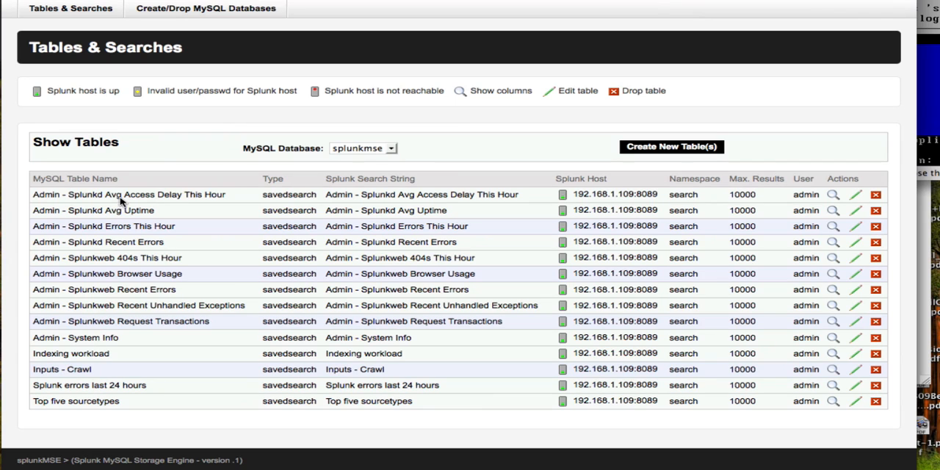
mouse_move(391, 206)
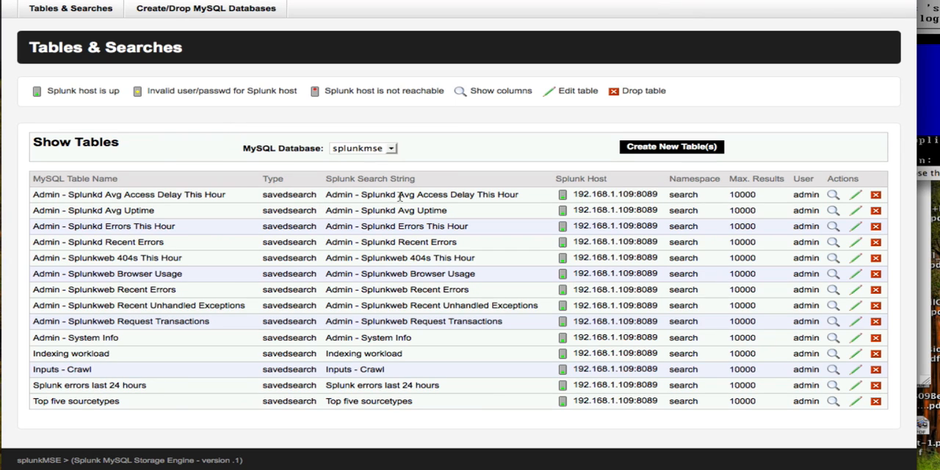
mouse_move(585, 194)
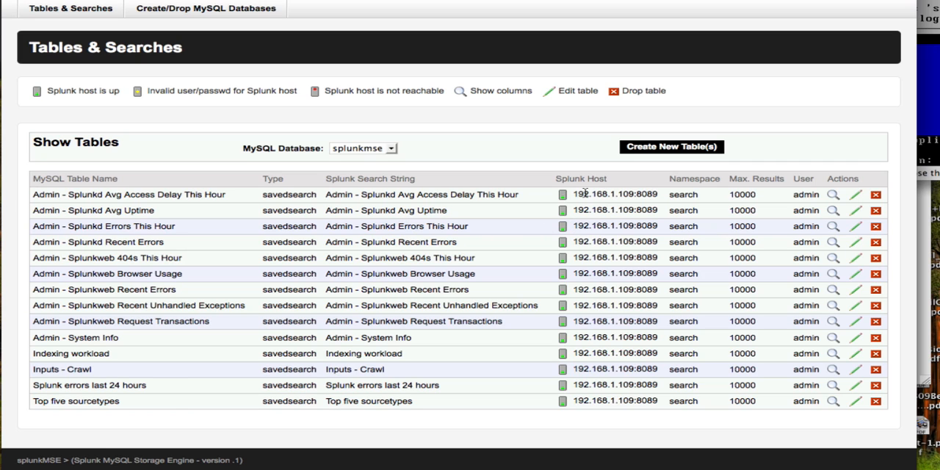
mouse_move(555, 208)
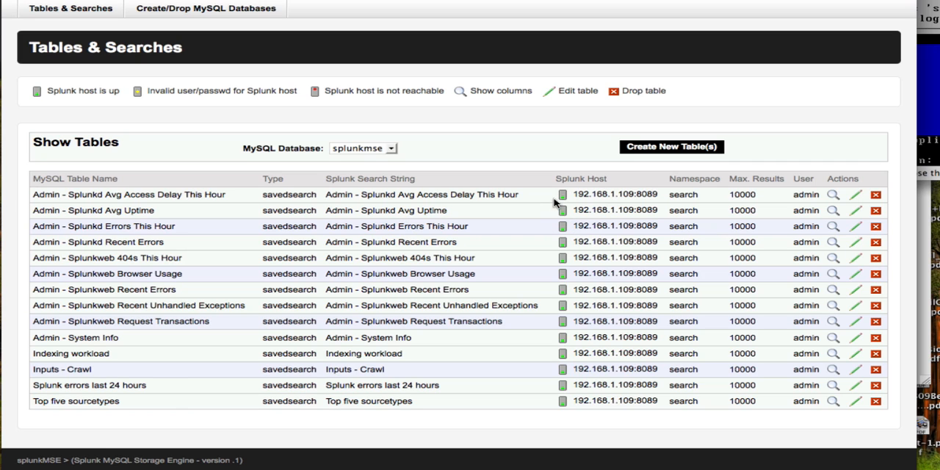
mouse_move(720, 224)
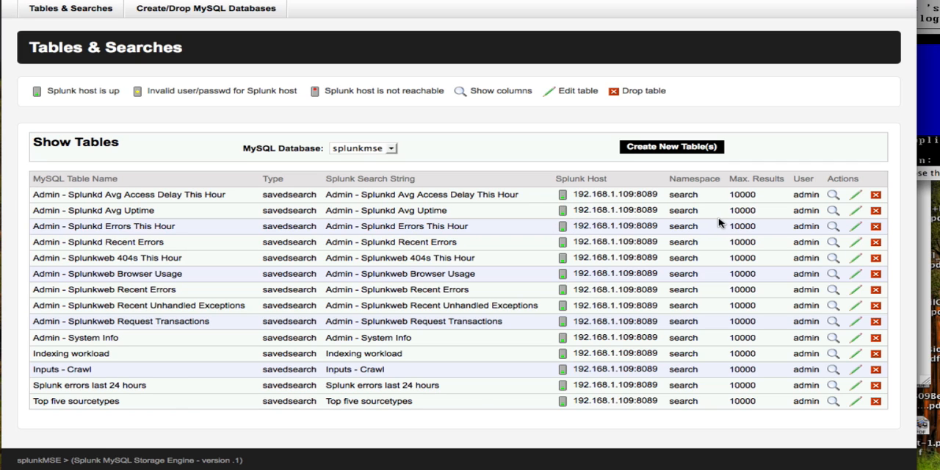
mouse_move(829, 318)
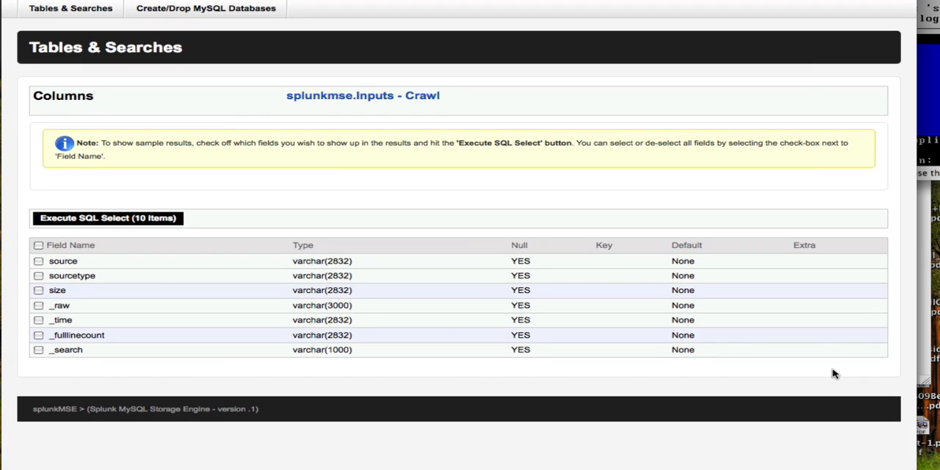
mouse_move(81, 244)
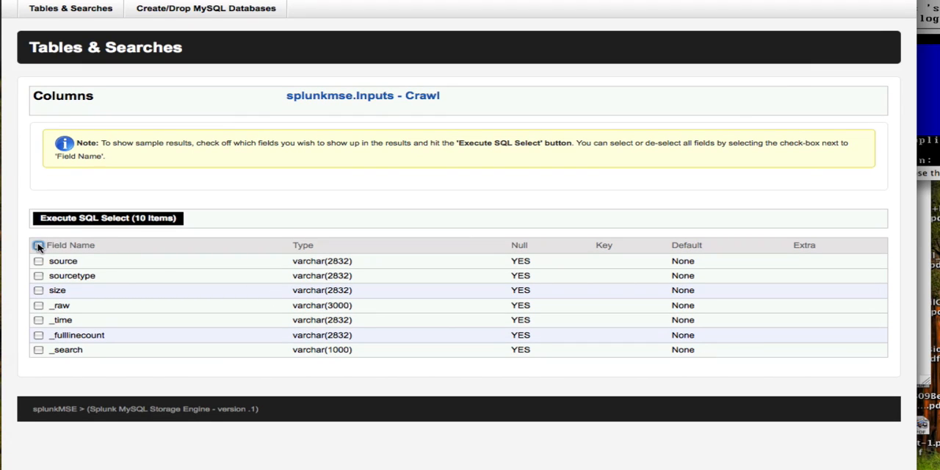
- Tick every field of Inputs - Crawl and run Execute SQL Select on them
click(38, 244)
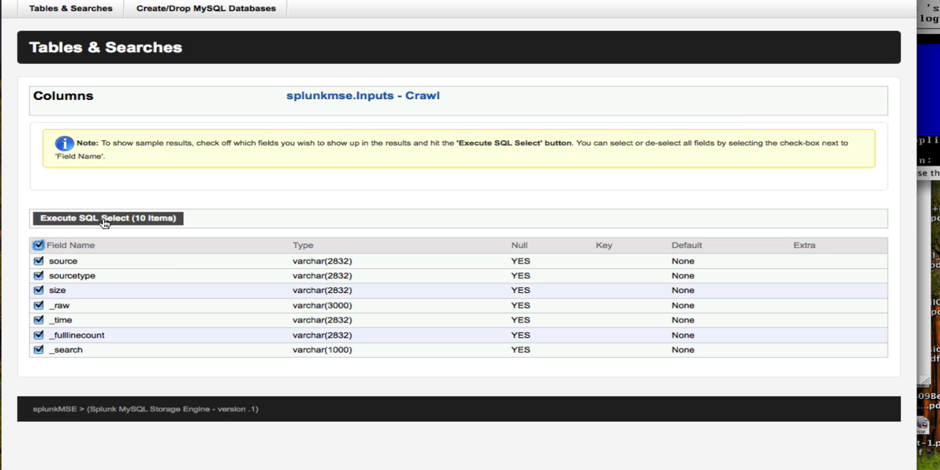
scroll(up, 3)
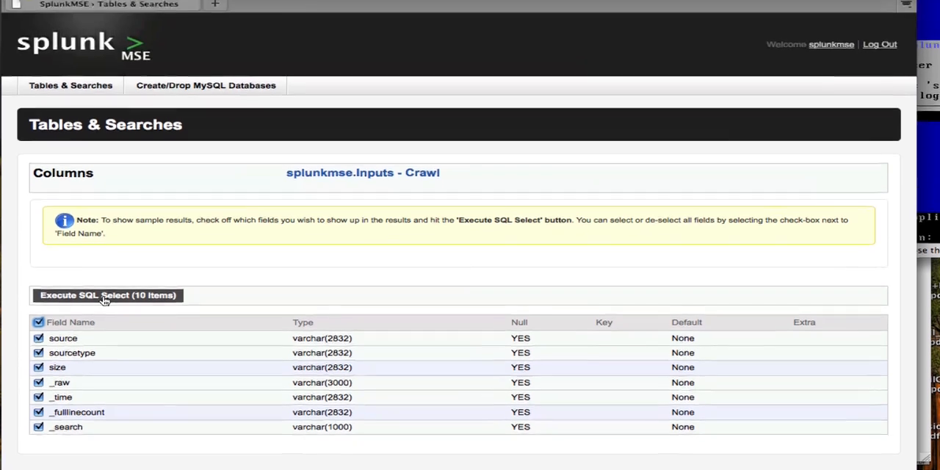
click(107, 296)
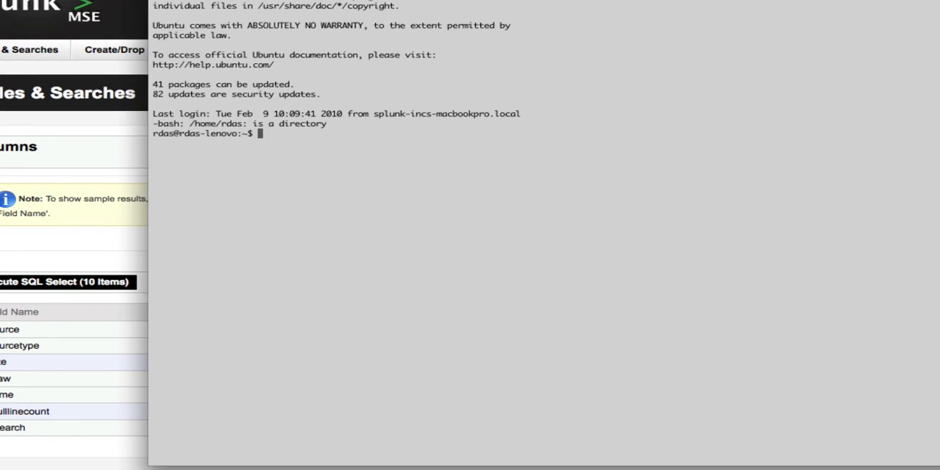
- Connect with mysql -usplunkmse -p -h192.168.1.114 and enter the password
text(mysql)
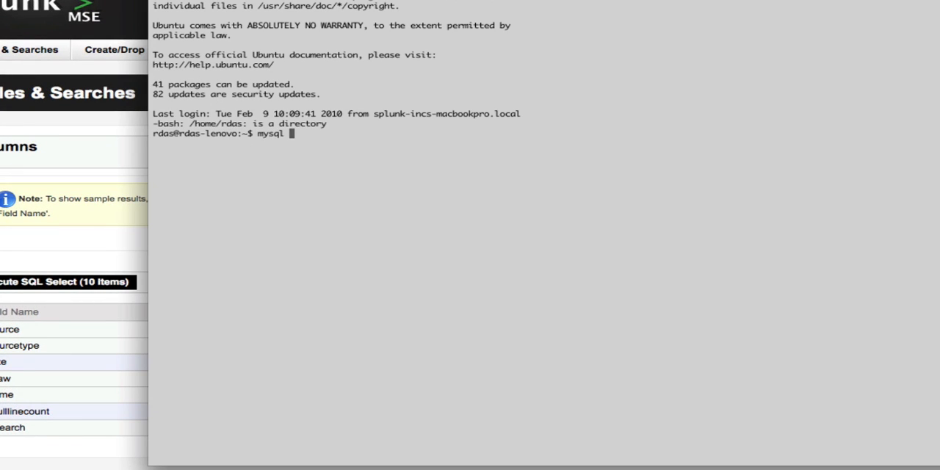
text(-u)
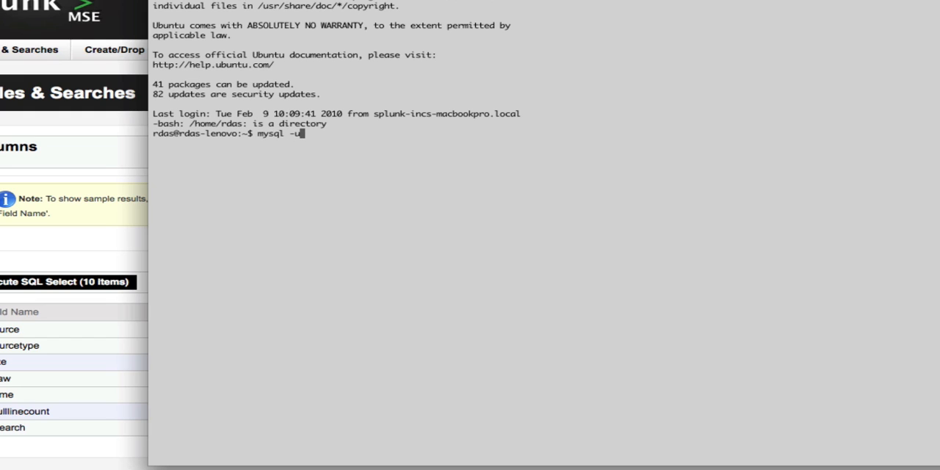
text(splunkmse)
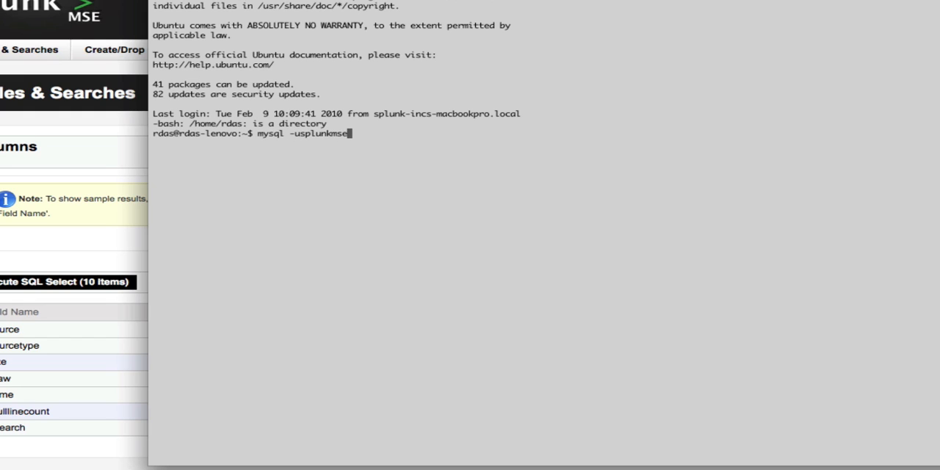
text(-p)
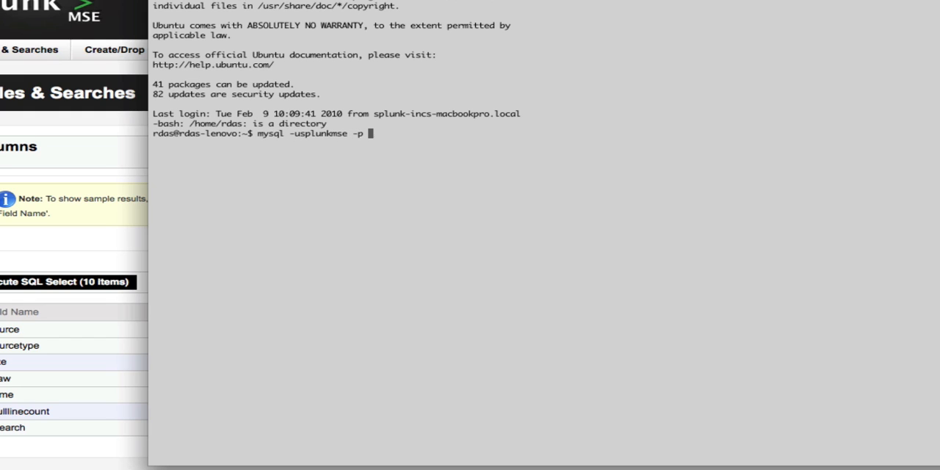
text(-h192.168.1.)
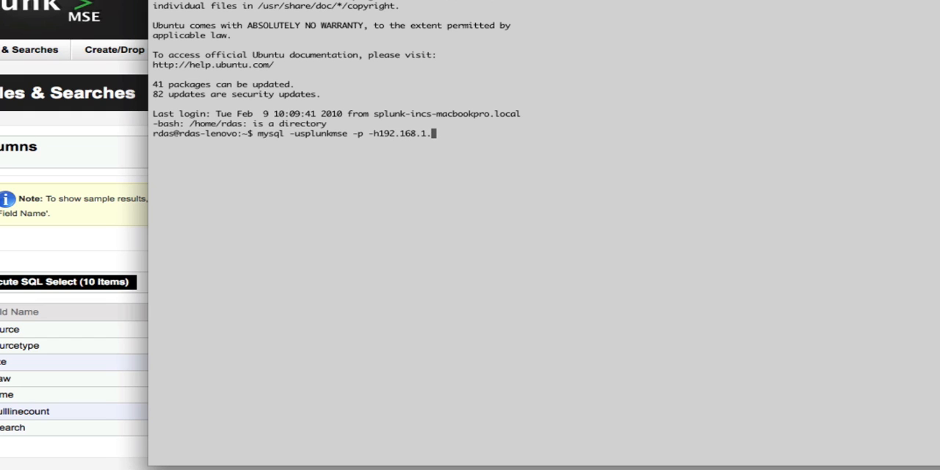
key(Return)
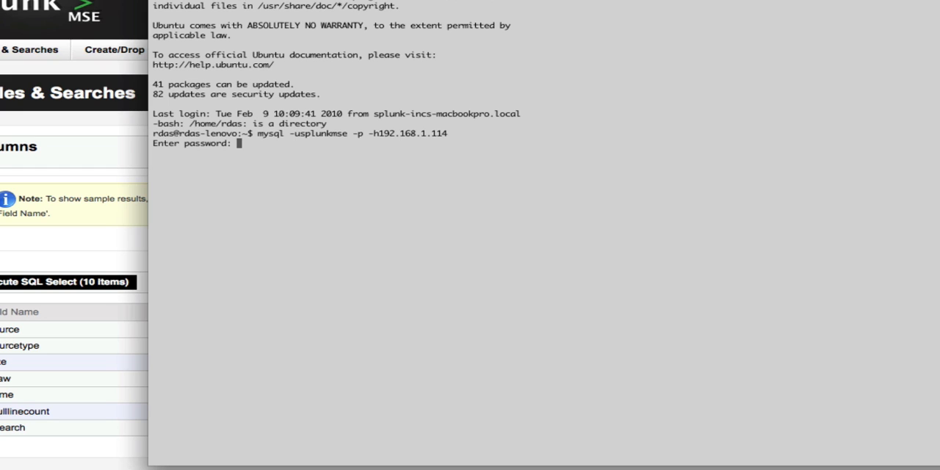
key(Return)
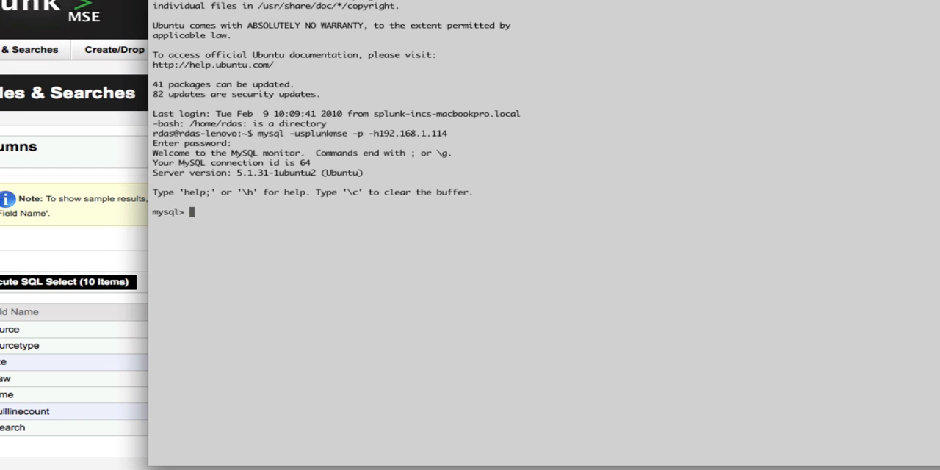
- Switch to the splunkmse database and list its tables with show tables
text(use splun)
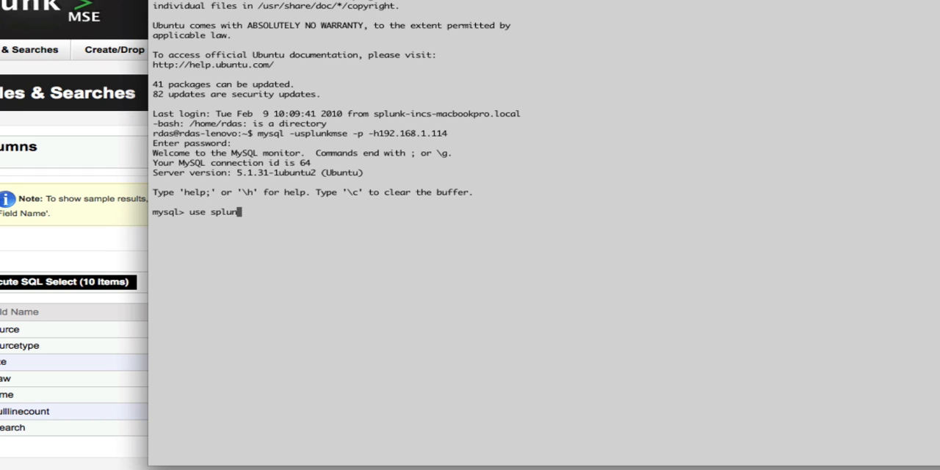
key(Return)
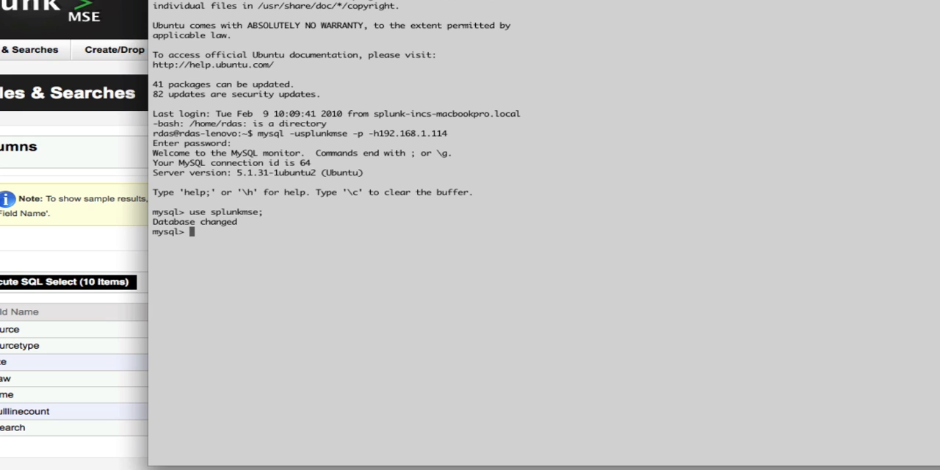
text(show)
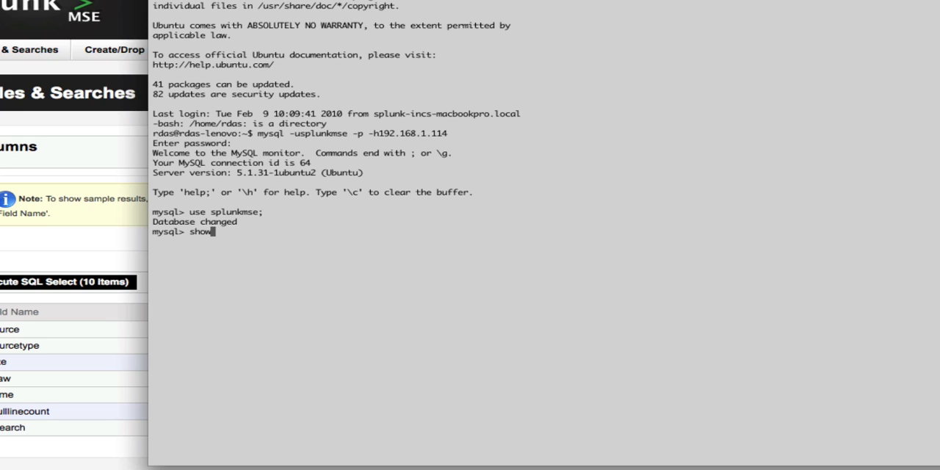
key(Return)
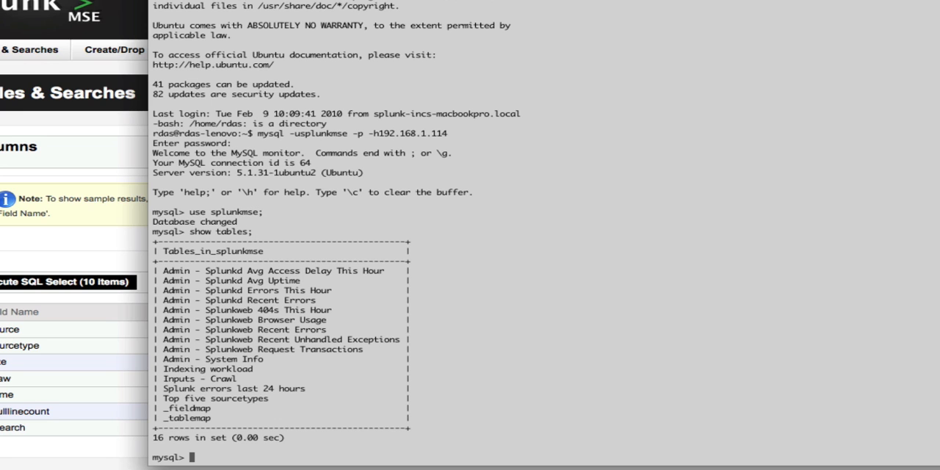
- Run select * from `Inputs - Crawl` and scroll through its 99 rows
text(selec t)
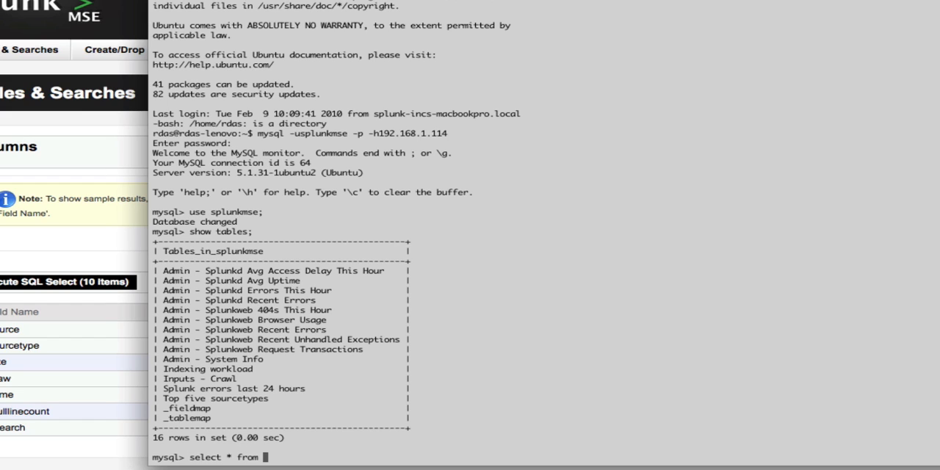
text(`Inputs`)
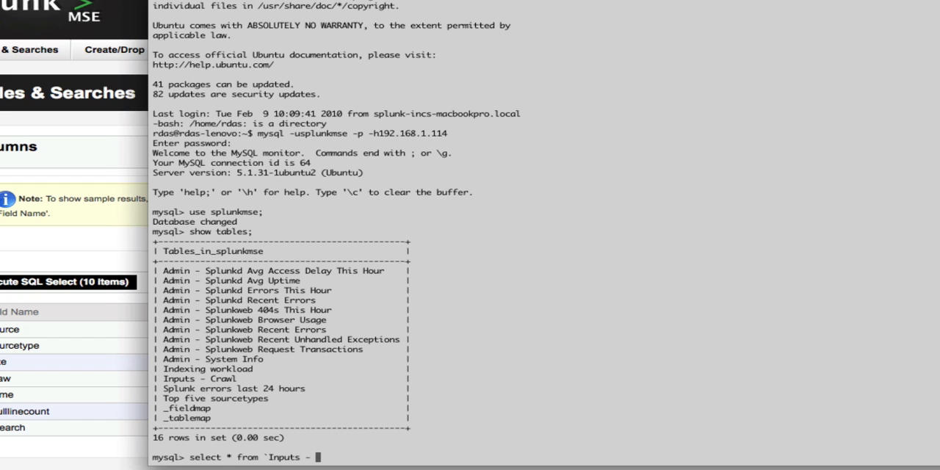
text(C)
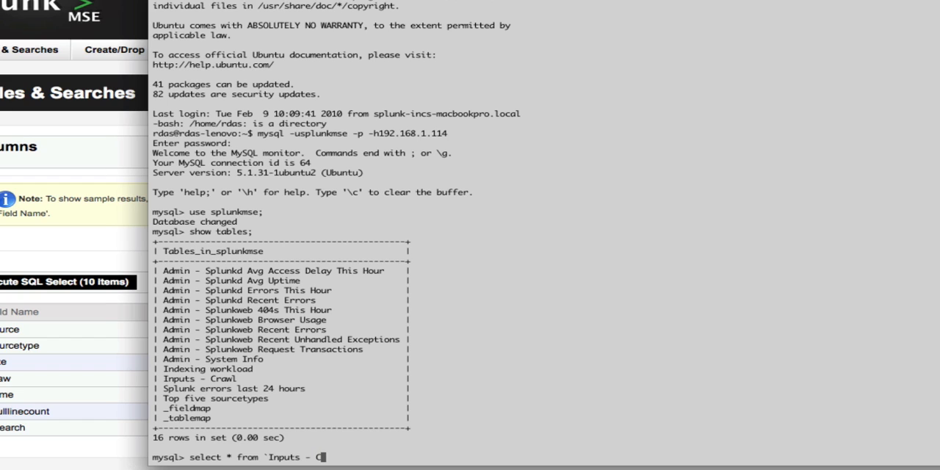
text(rawl`)
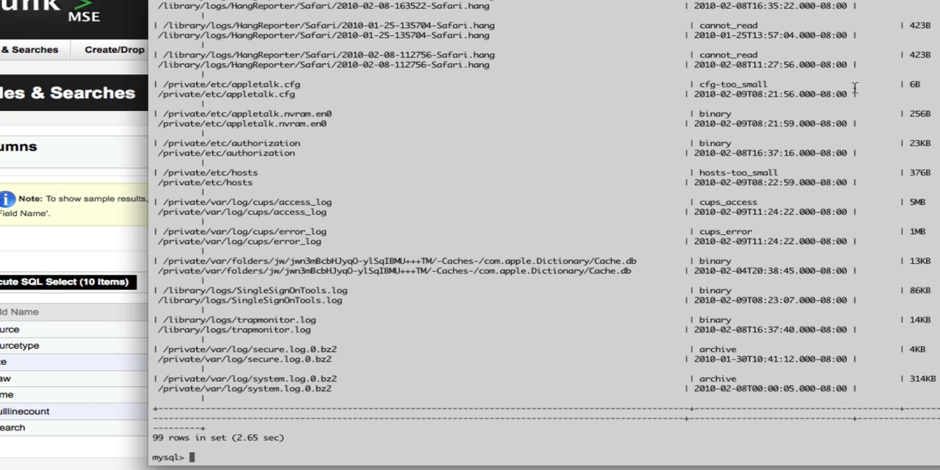
scroll(up, 3)
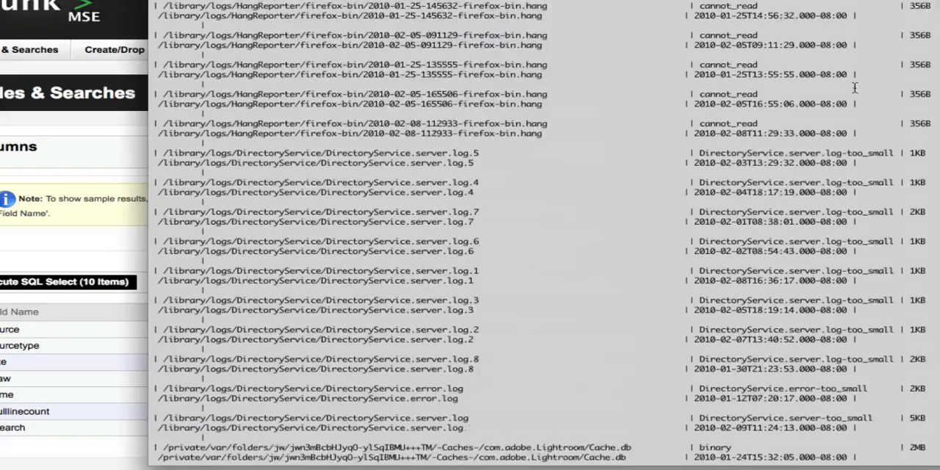
scroll(down, 3)
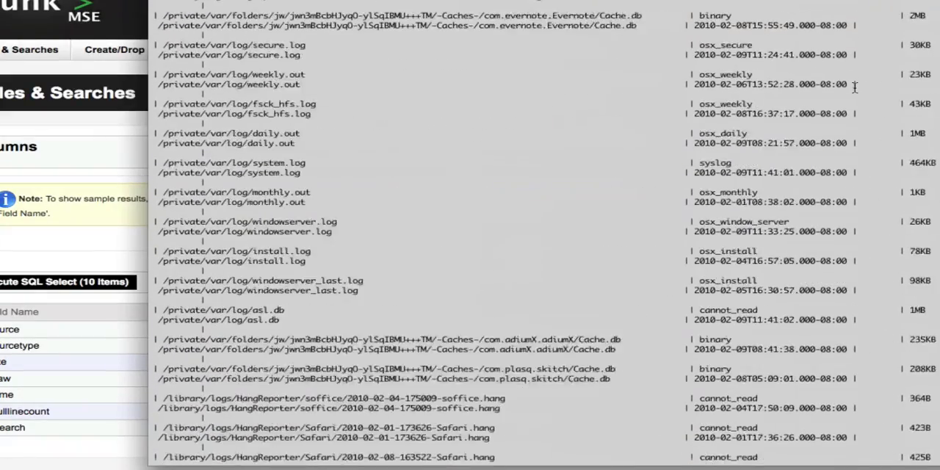
scroll(down, 3)
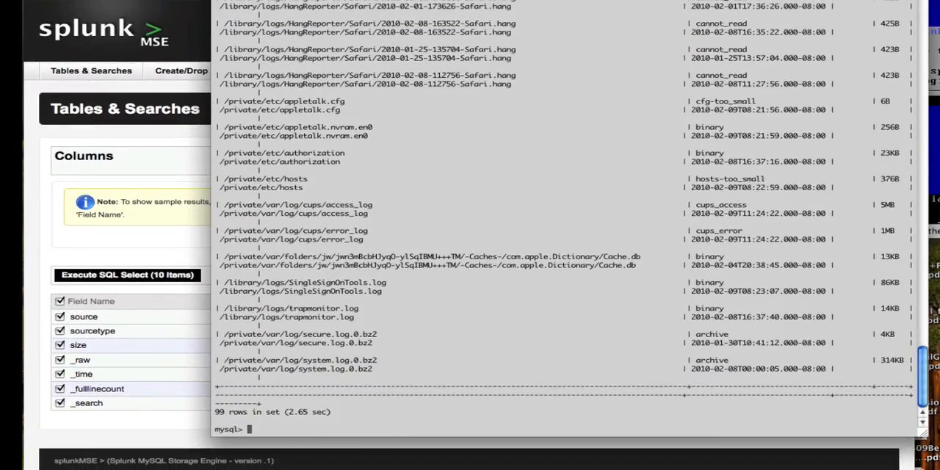
- Create MySQL database robsdb on the Create/Drop page and begin a new table in it
click(221, 71)
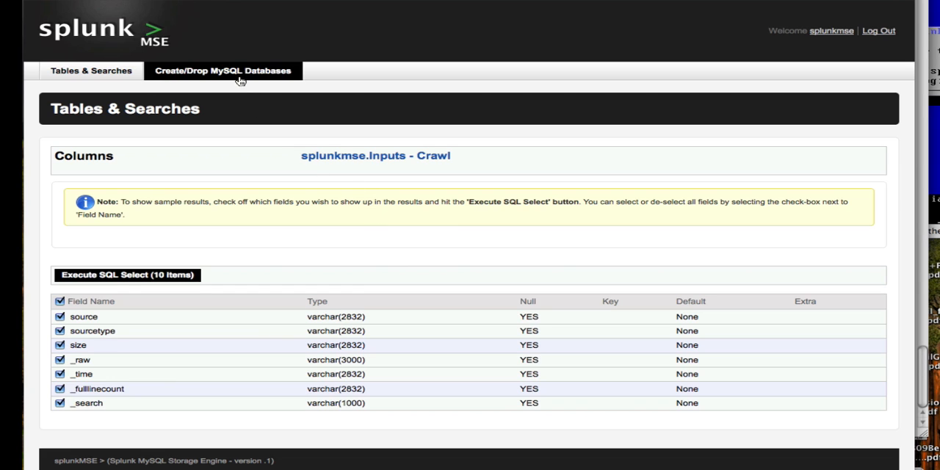
click(224, 71)
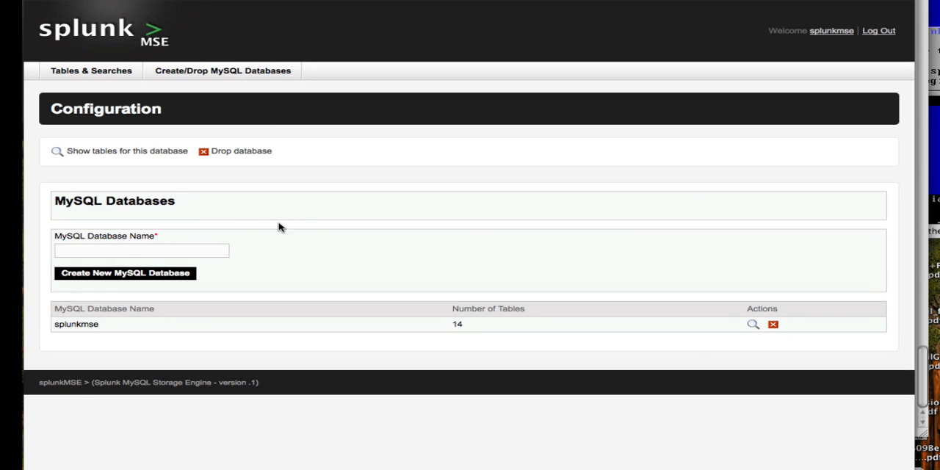
text(rob)
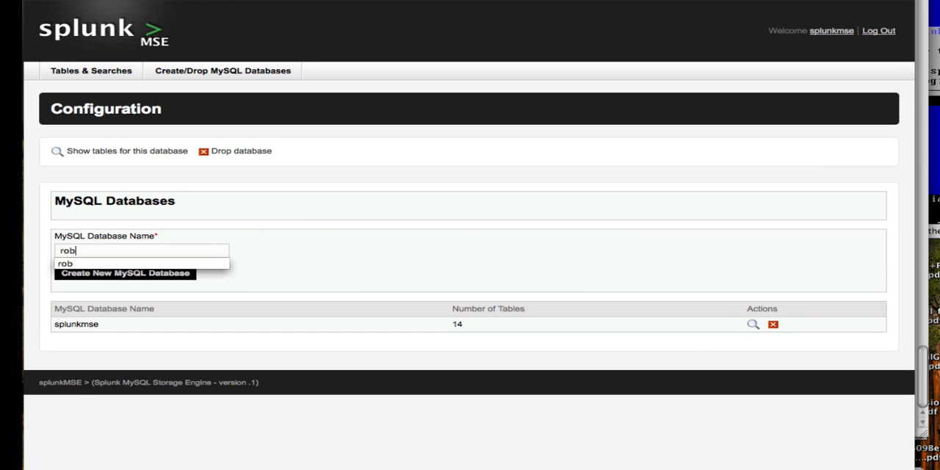
text(sdb)
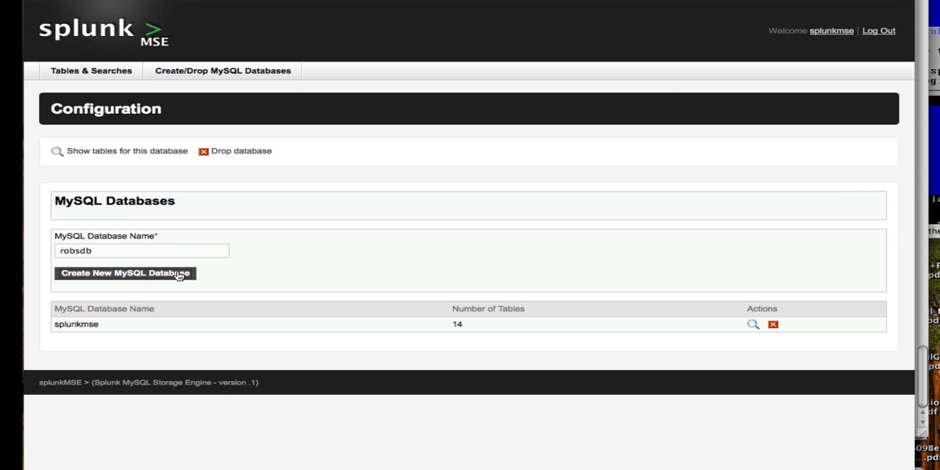
click(125, 273)
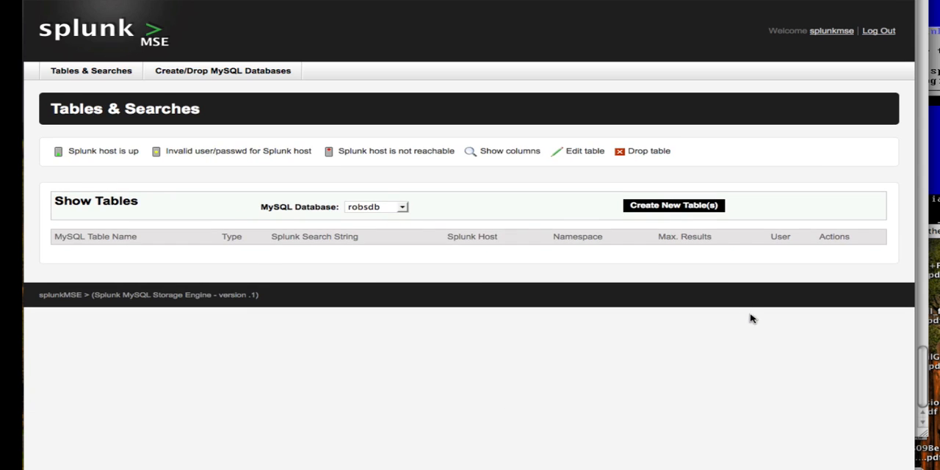
click(673, 206)
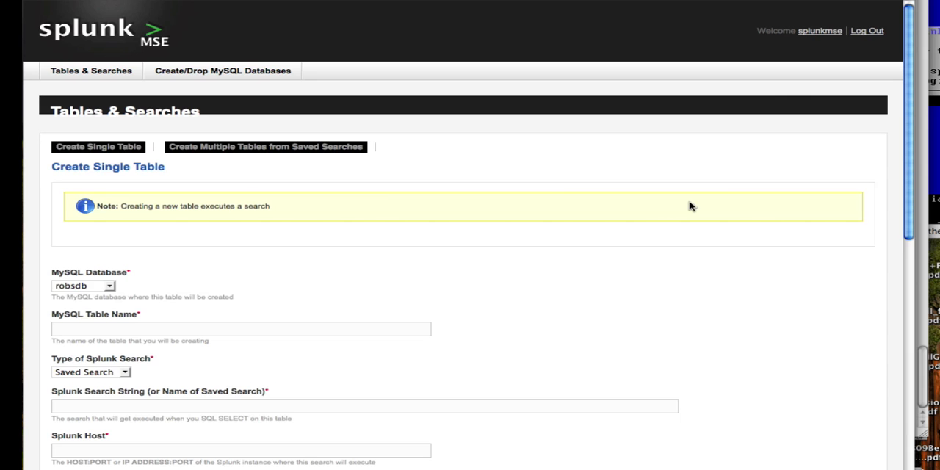
- Name the table testtable with type Search and search string error
scroll(down, 3)
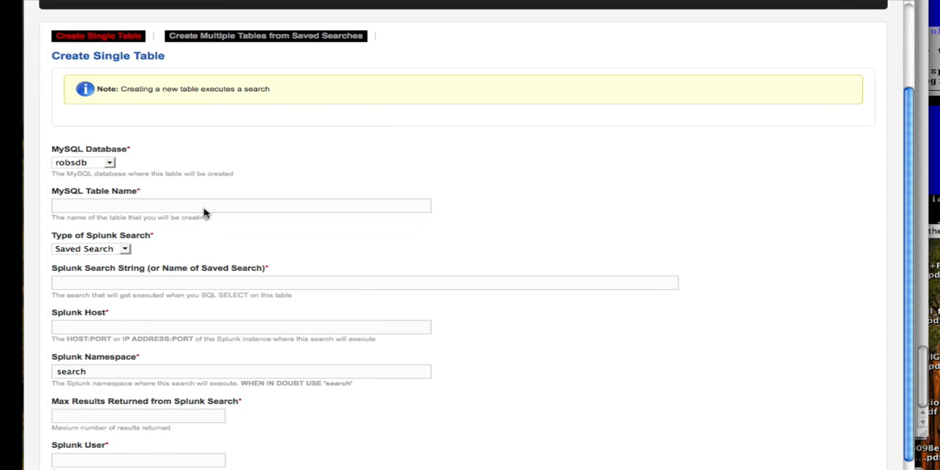
text(m)
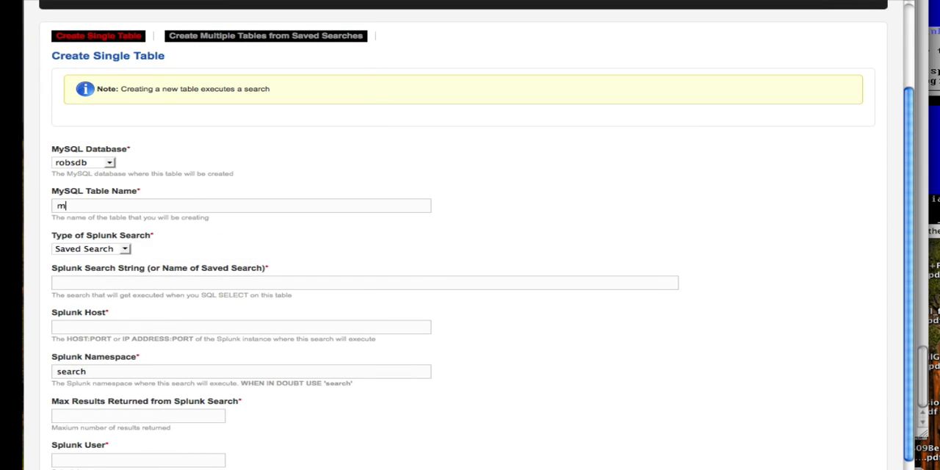
text(testtable)
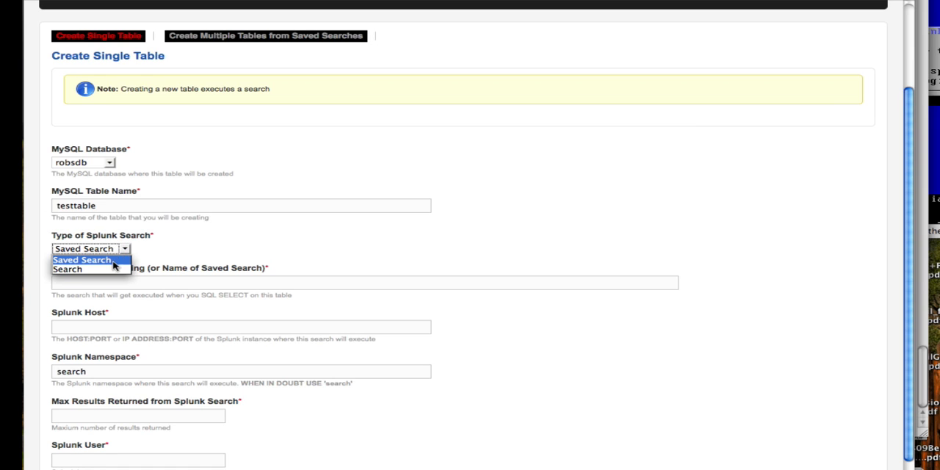
click(68, 269)
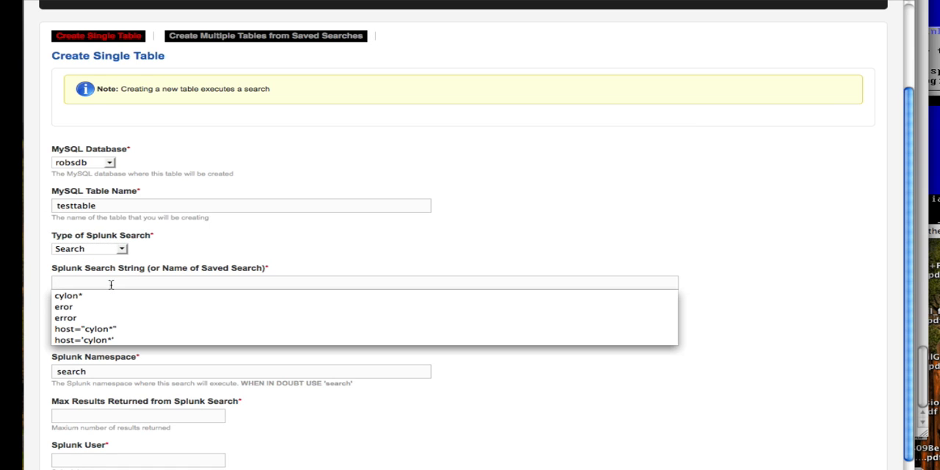
click(64, 317)
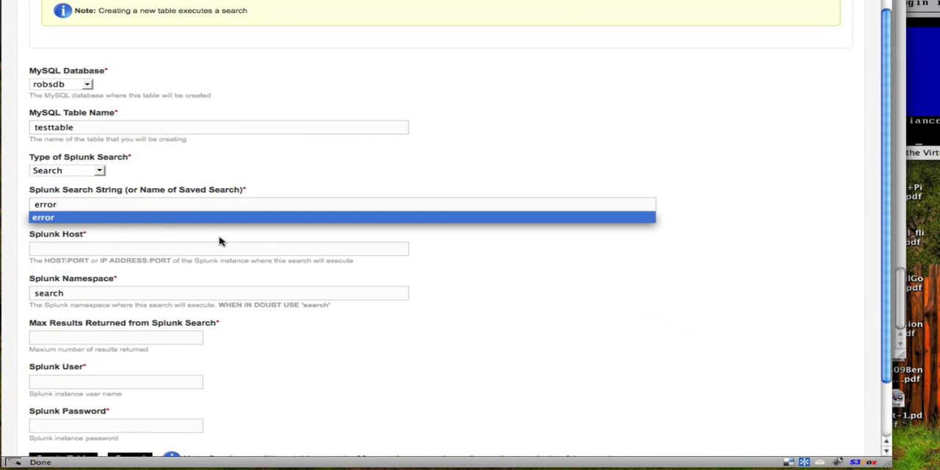
- Set Splunk host 192.168.1.109:8089 and max results 1000
click(219, 248)
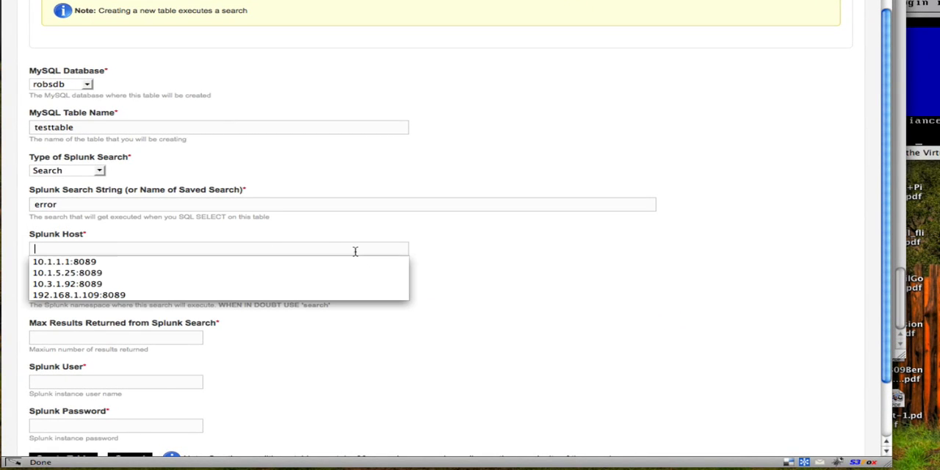
mouse_move(79, 294)
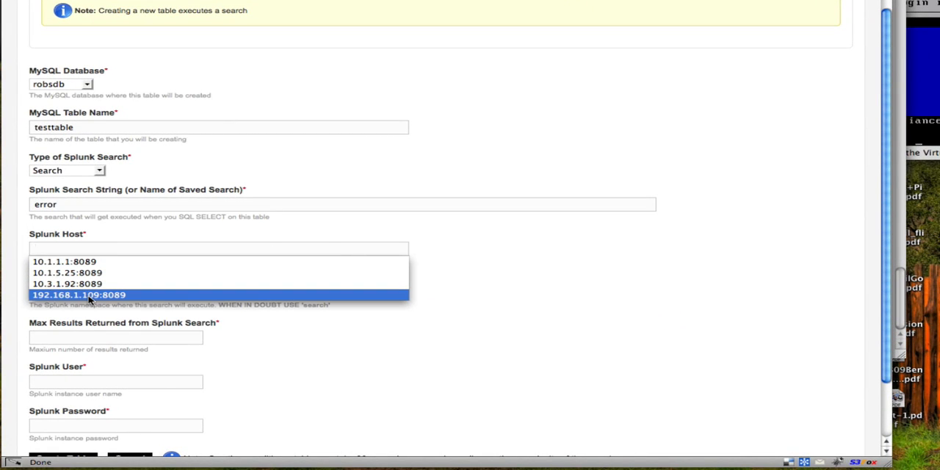
click(79, 294)
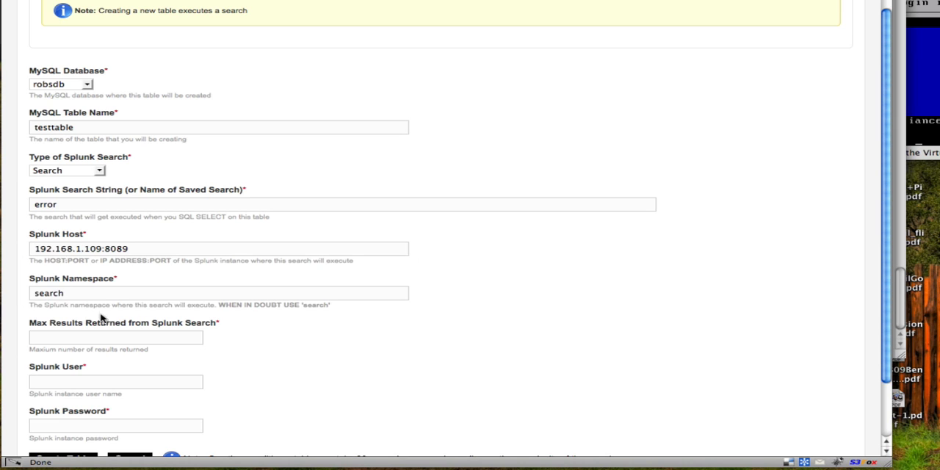
text(1000)
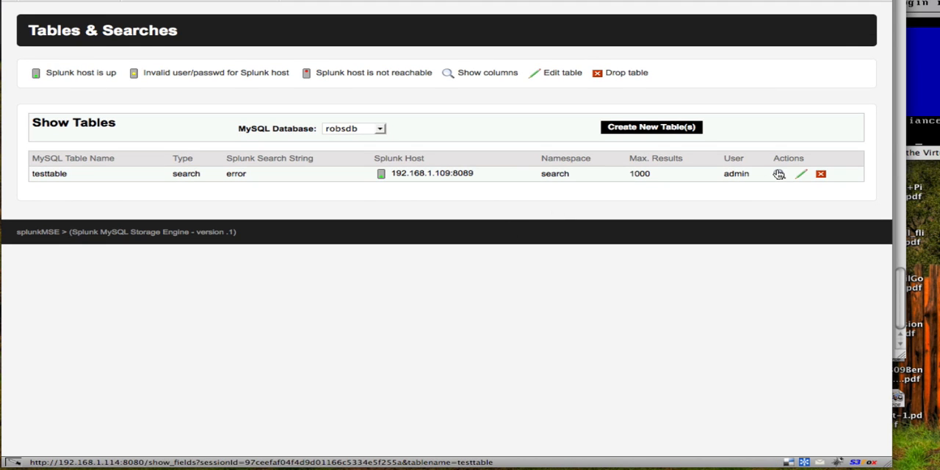
- Select testtable's _raw field and run the query, returning 'IP add error' log rows
click(778, 174)
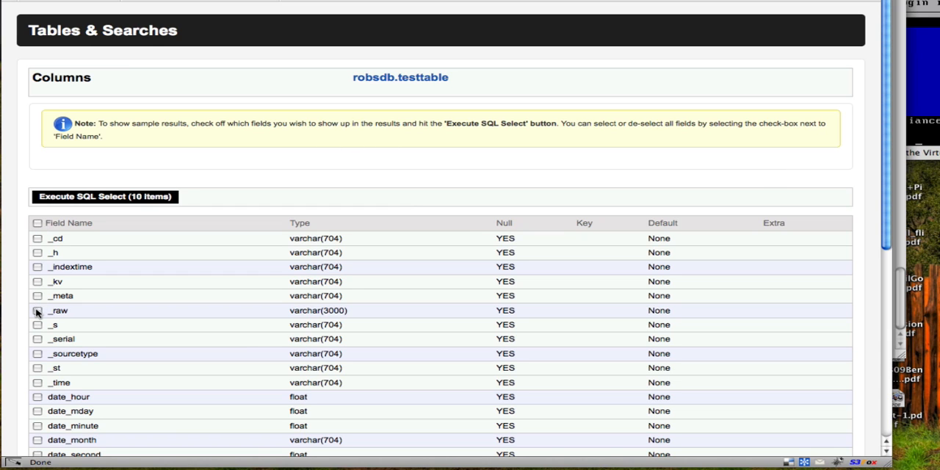
click(38, 310)
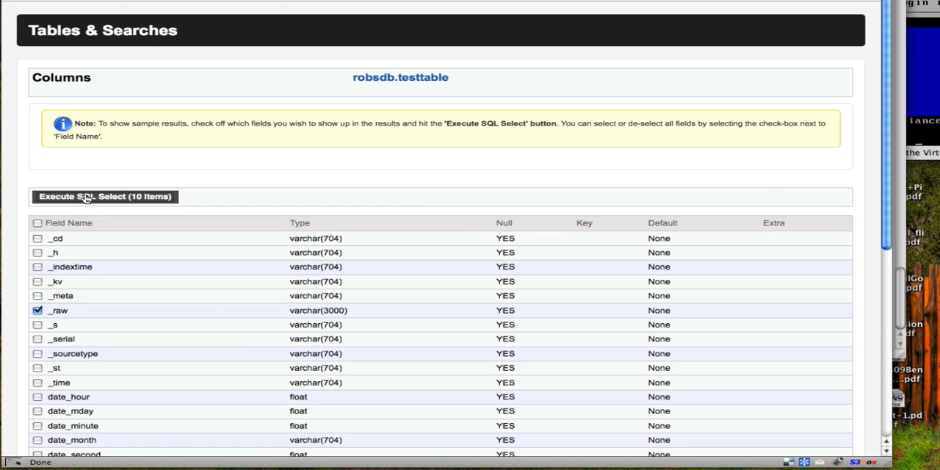
click(103, 197)
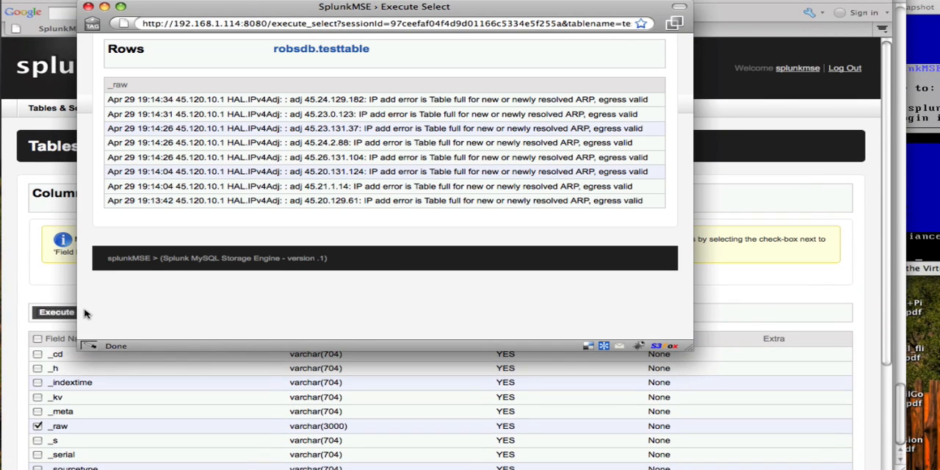